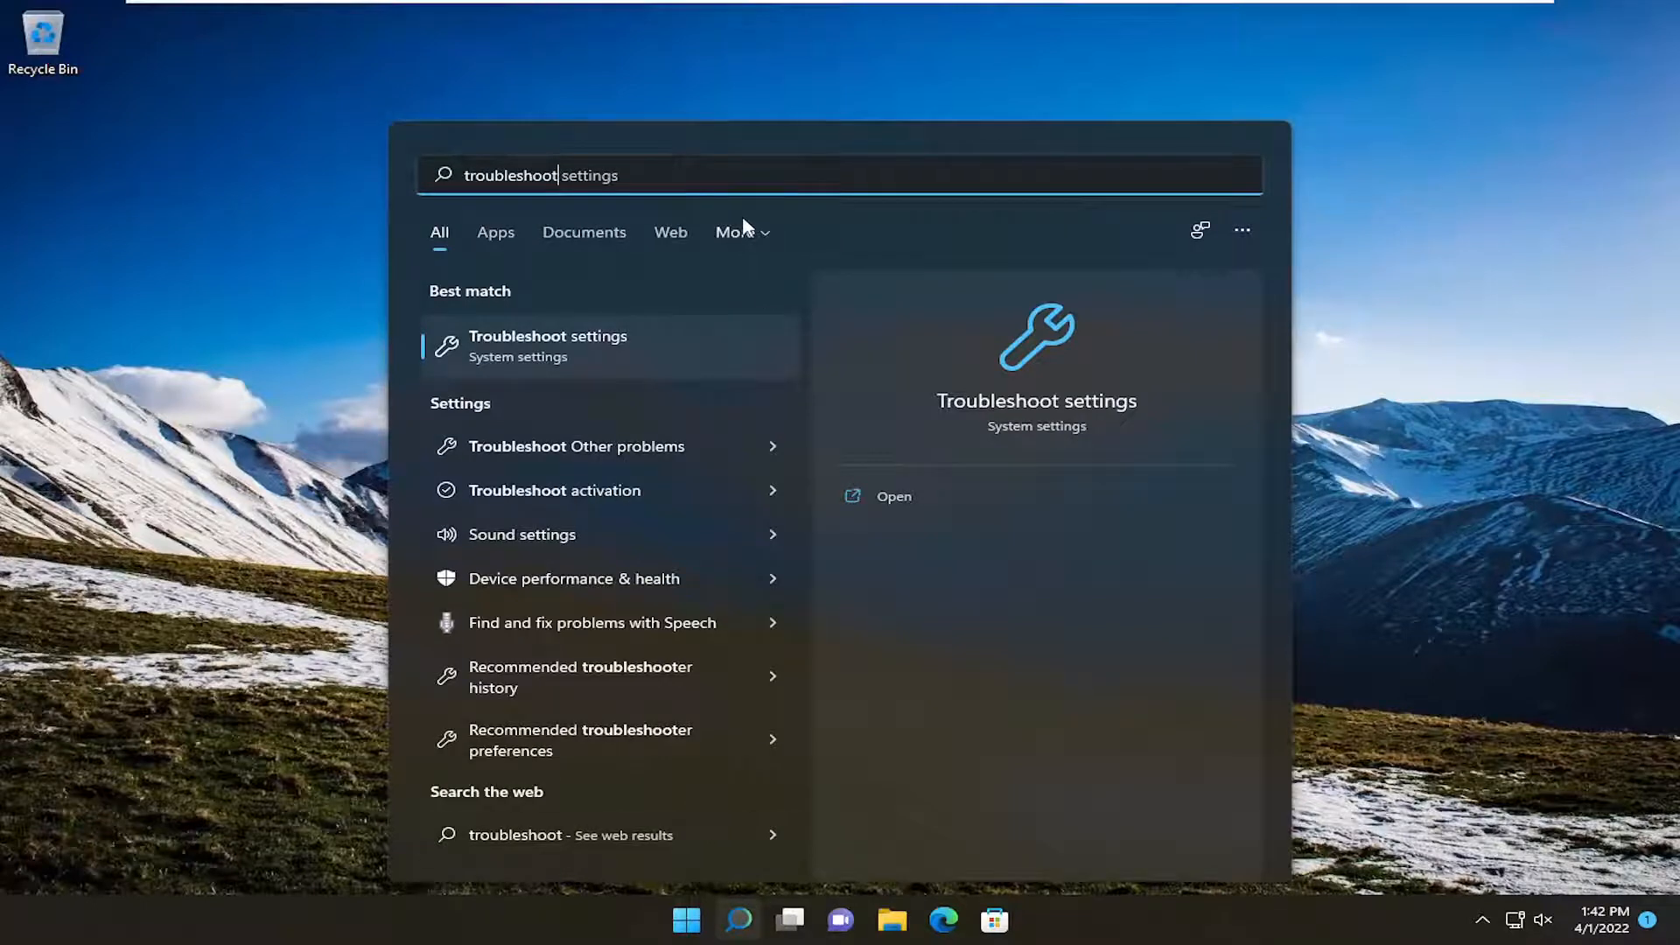
Open the Troubleshoot page in System settings from the search results
left_click(548, 345)
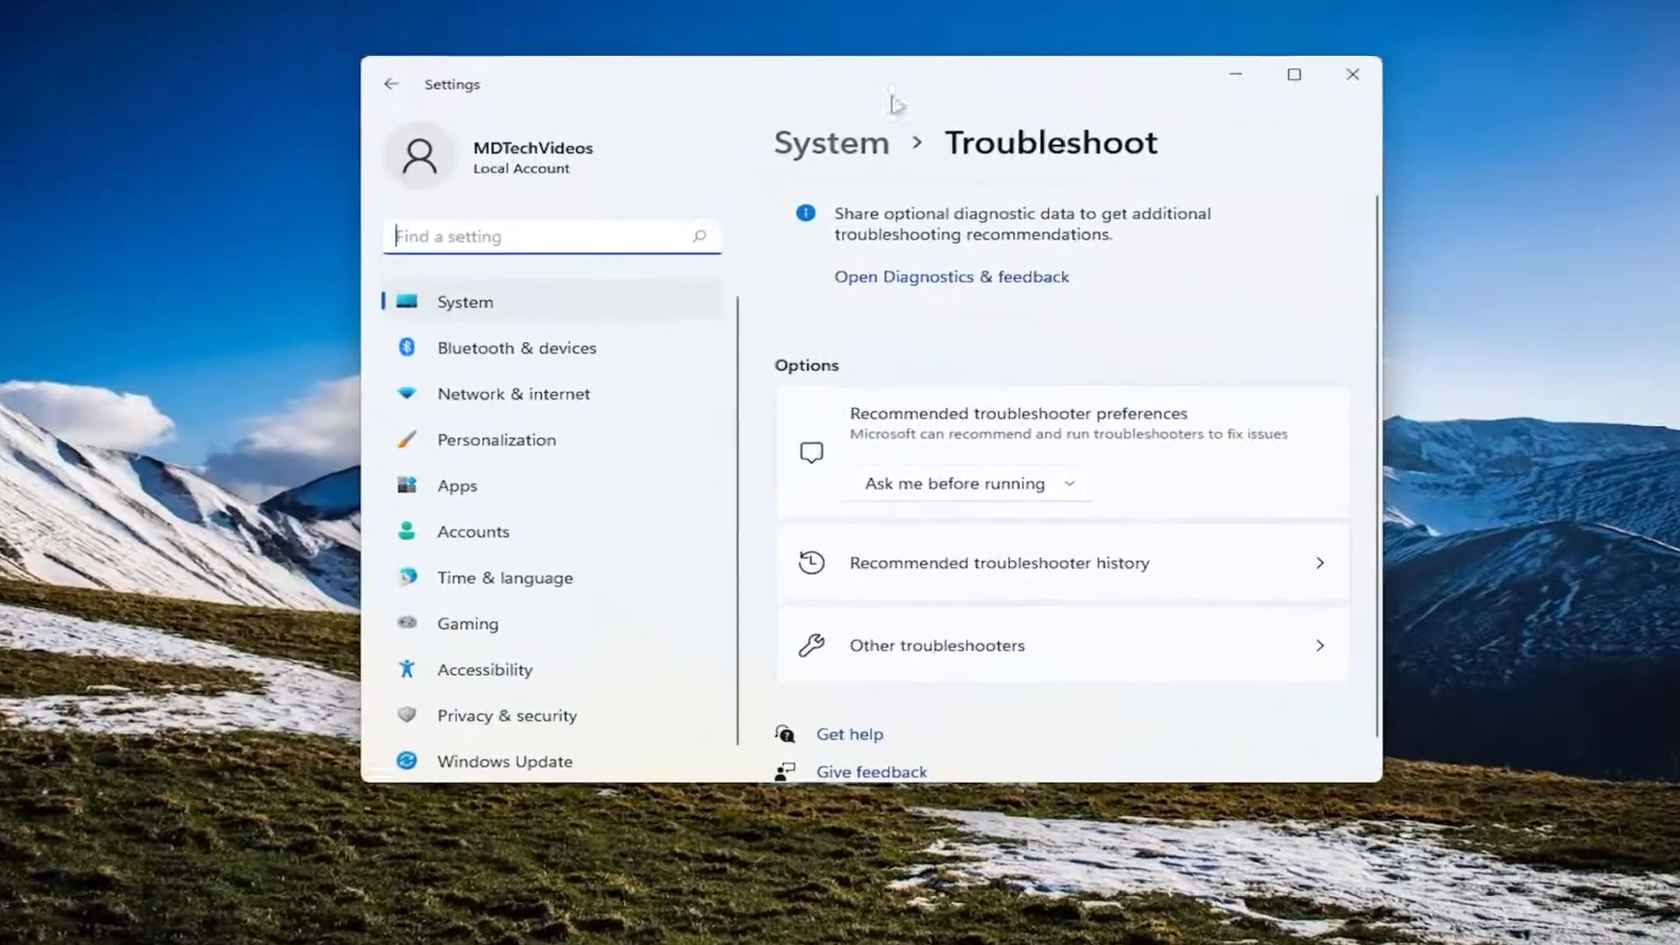
Run the Power troubleshooter from Other troubleshooters and close its no-changes-needed result
left_click(936, 646)
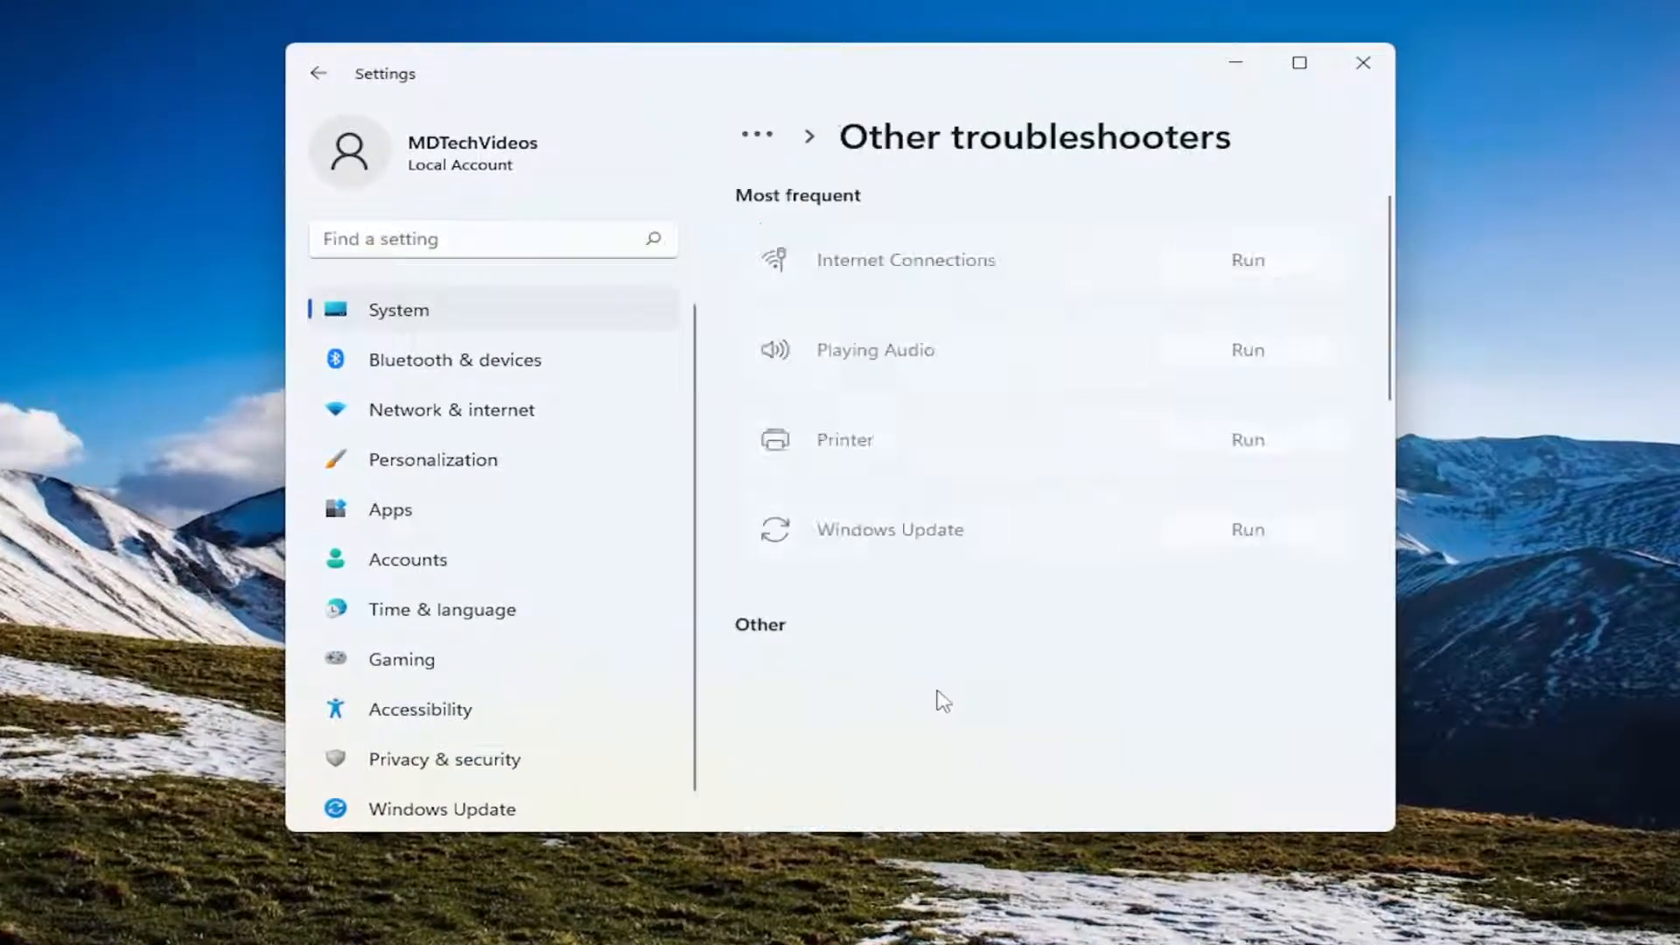
scroll("down", 3)
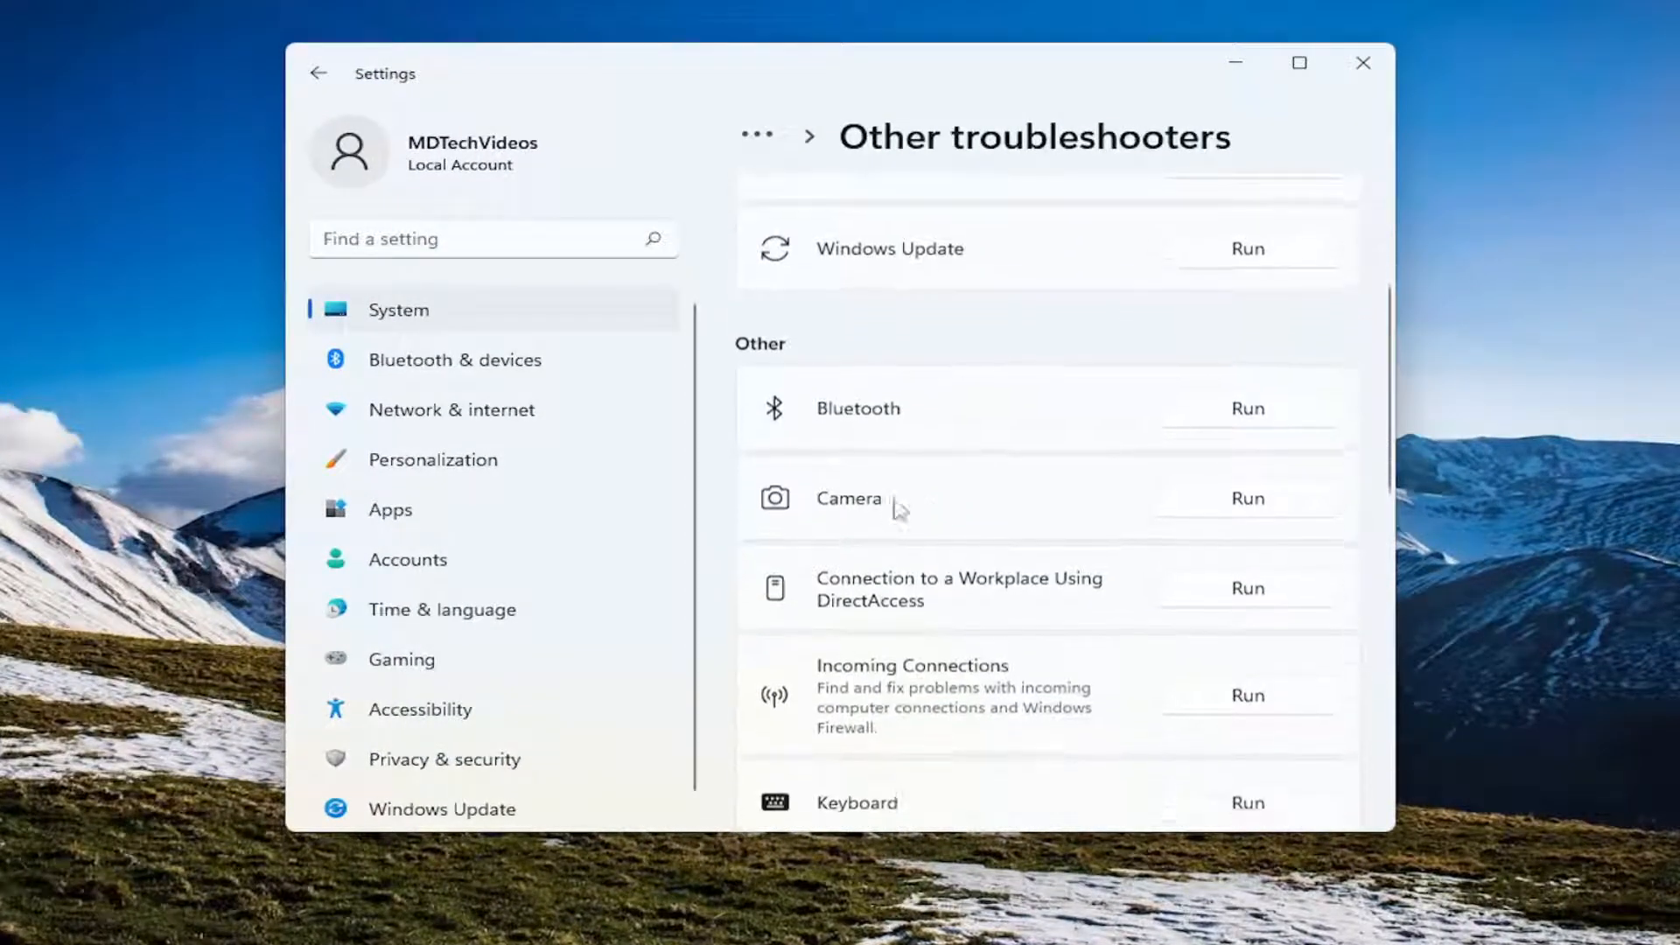
scroll("down", 3)
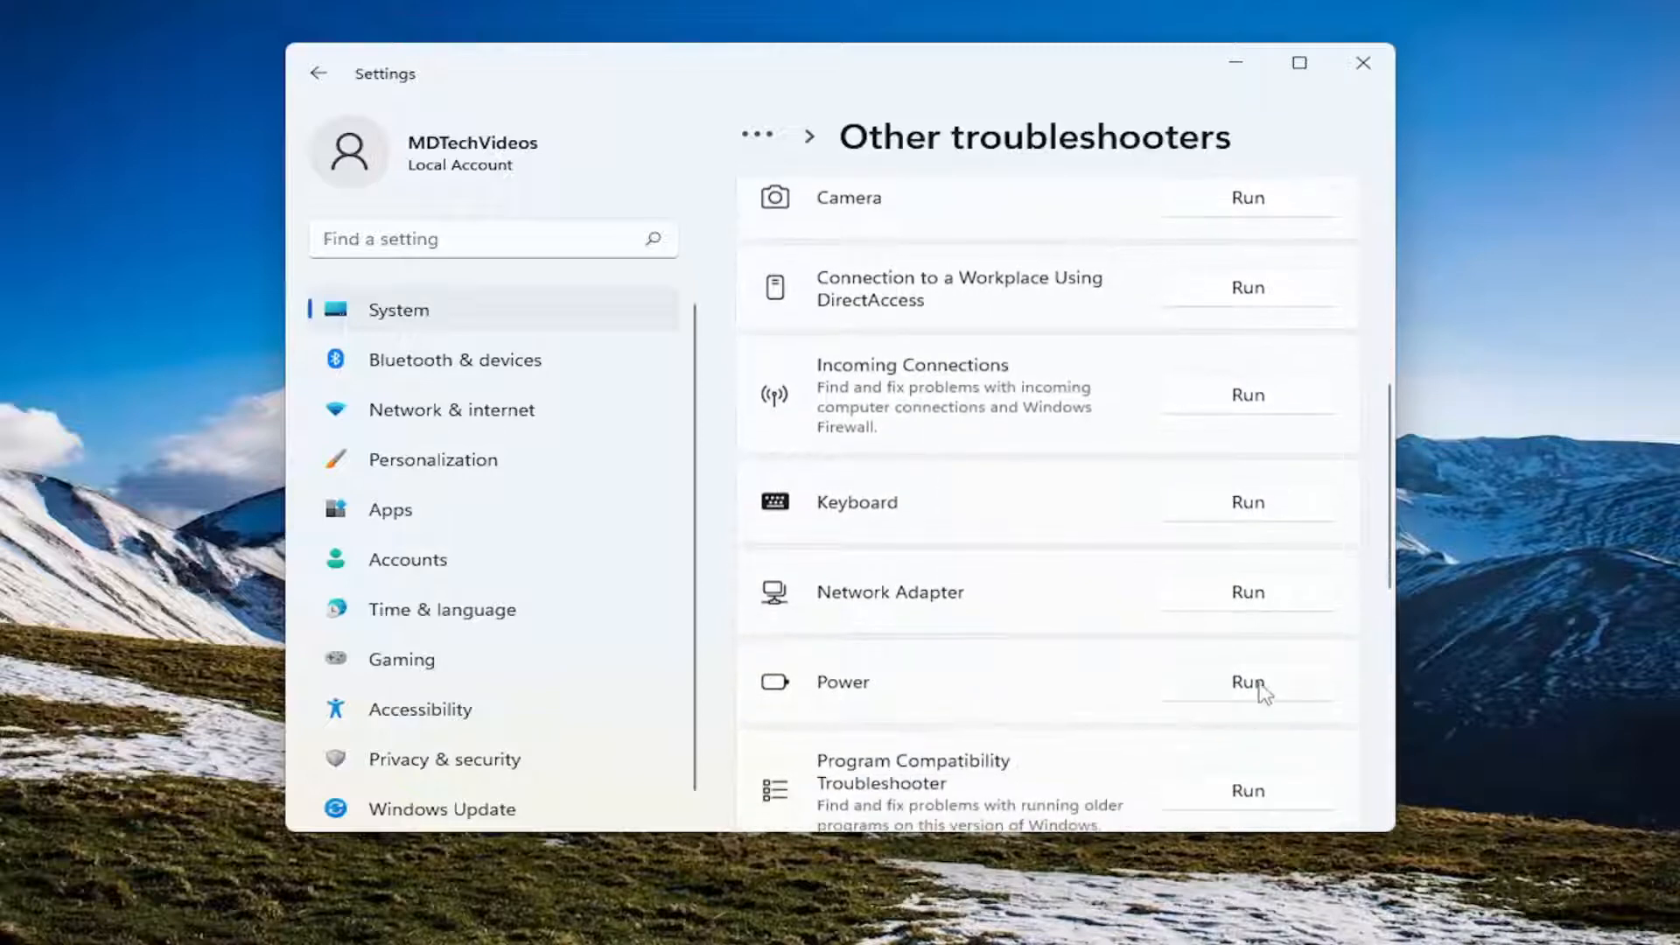
left_click(1246, 681)
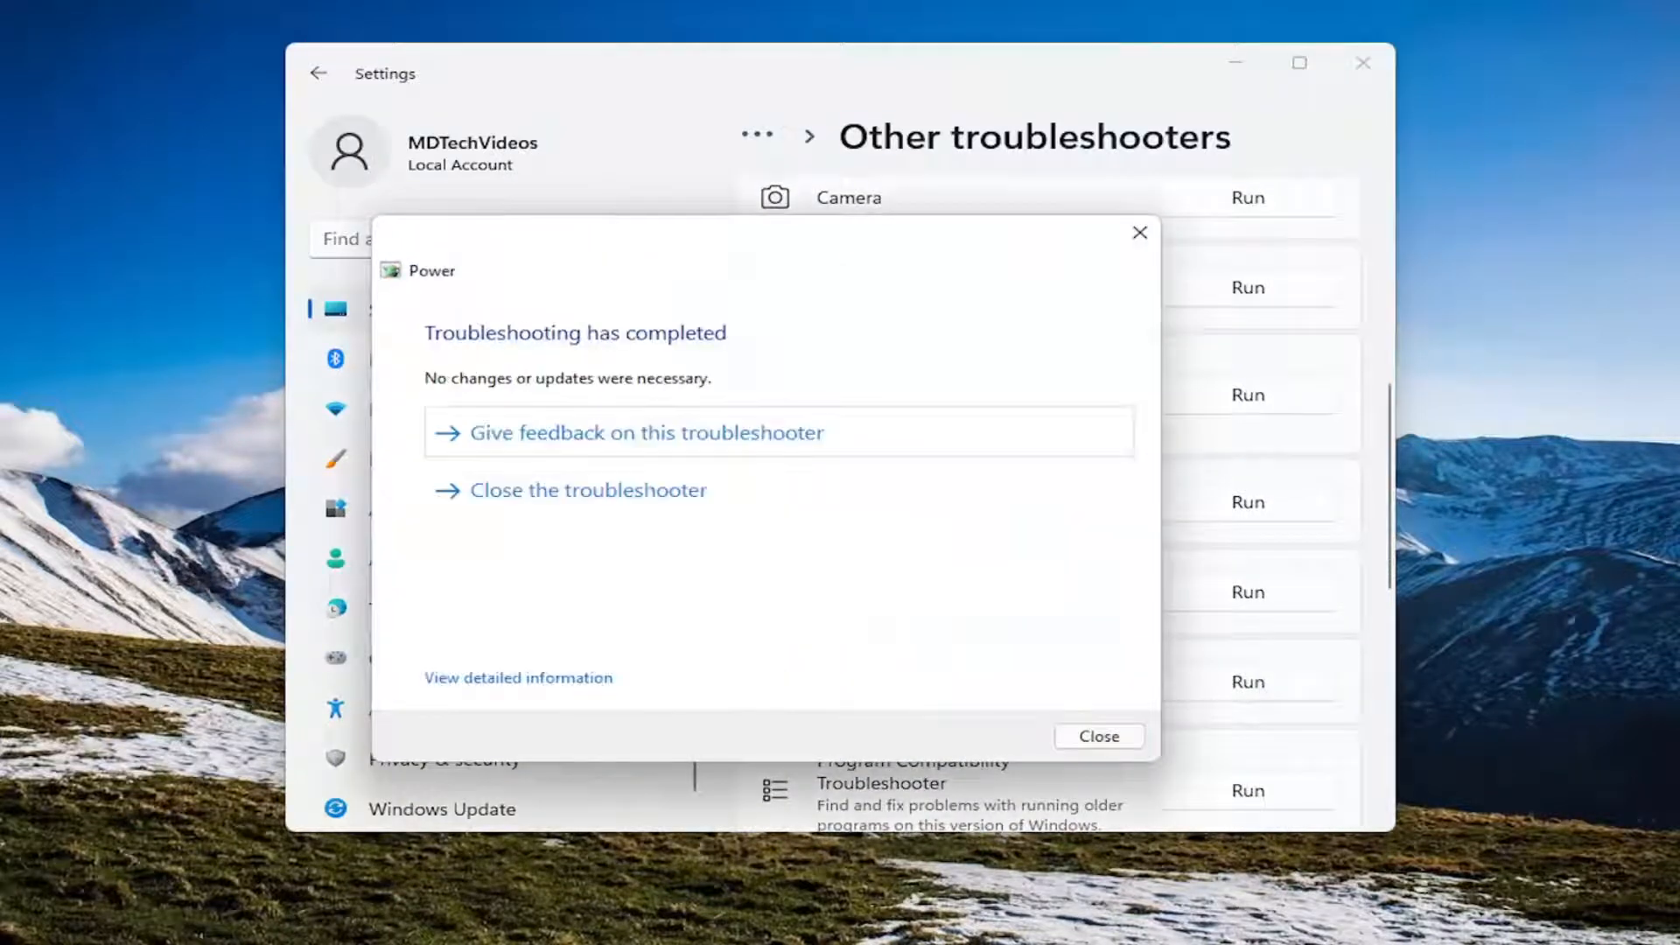
mouse_move(698, 373)
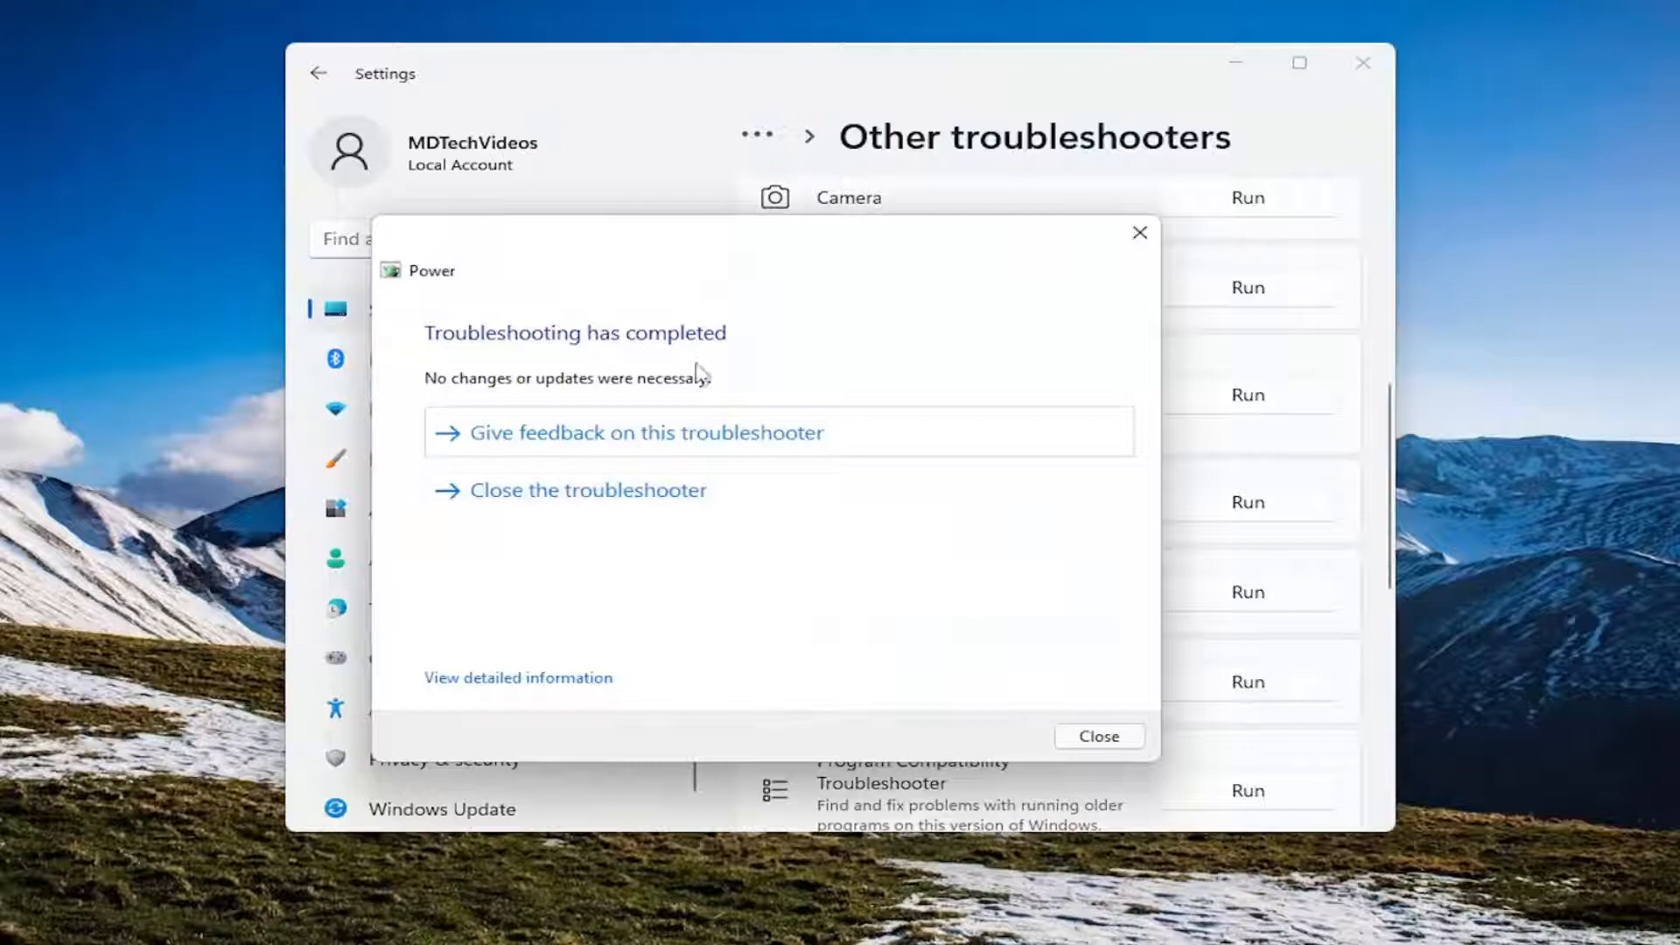
left_click(1099, 736)
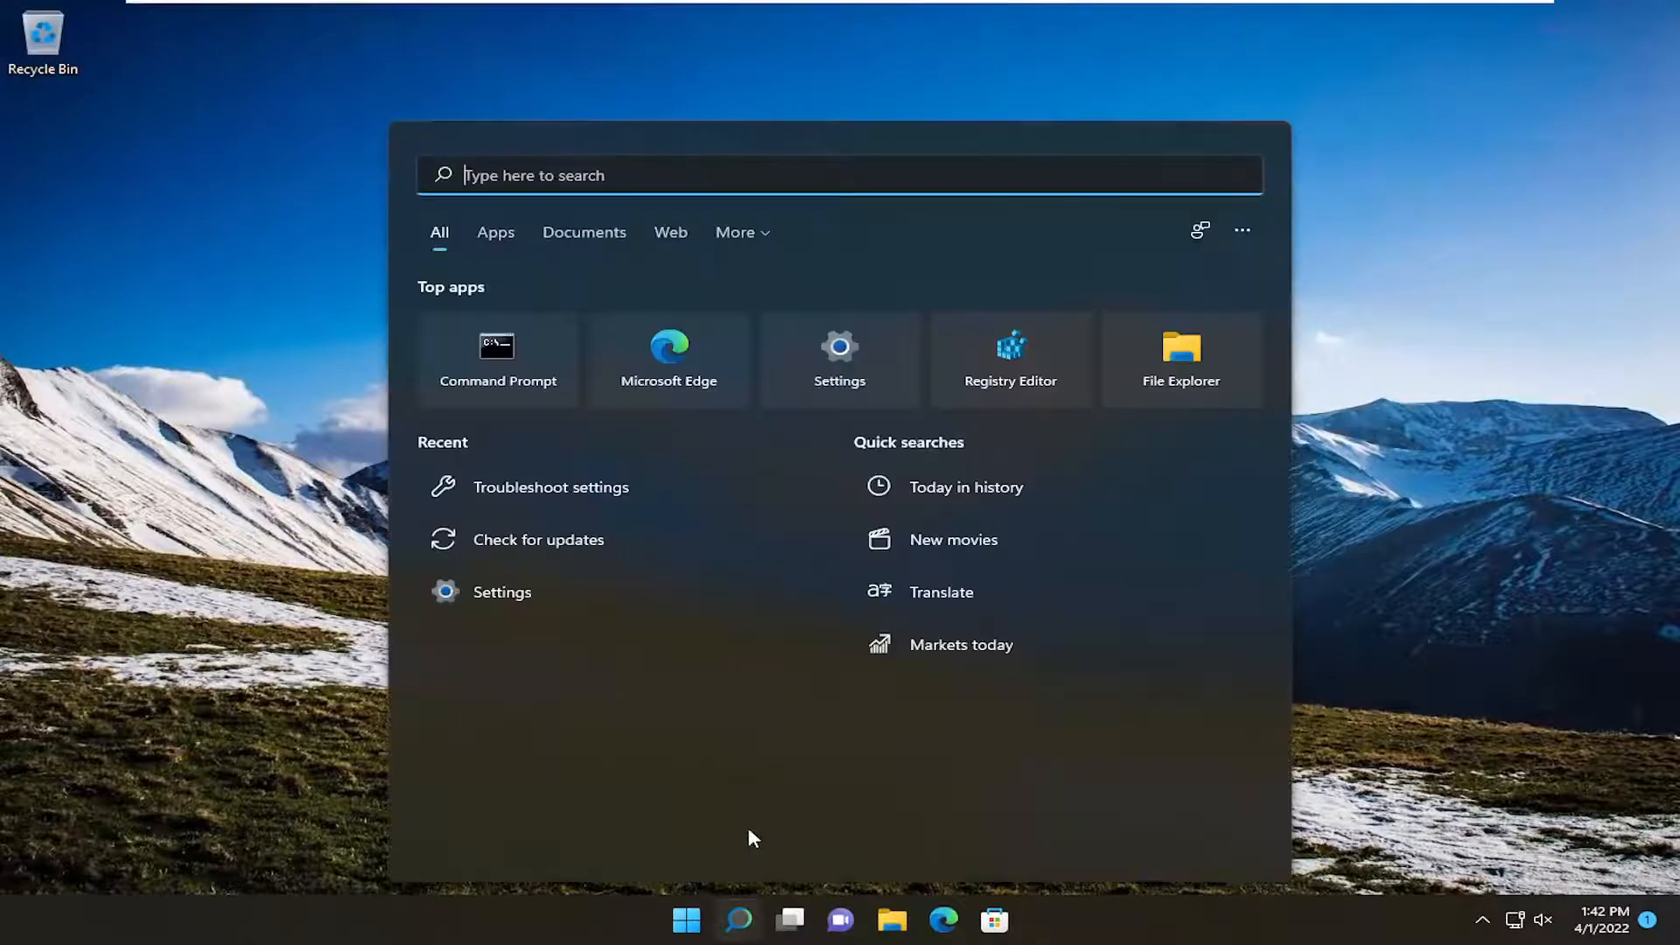
Search for Device Manager and launch it from Windows Search
type("disk Cleanup")
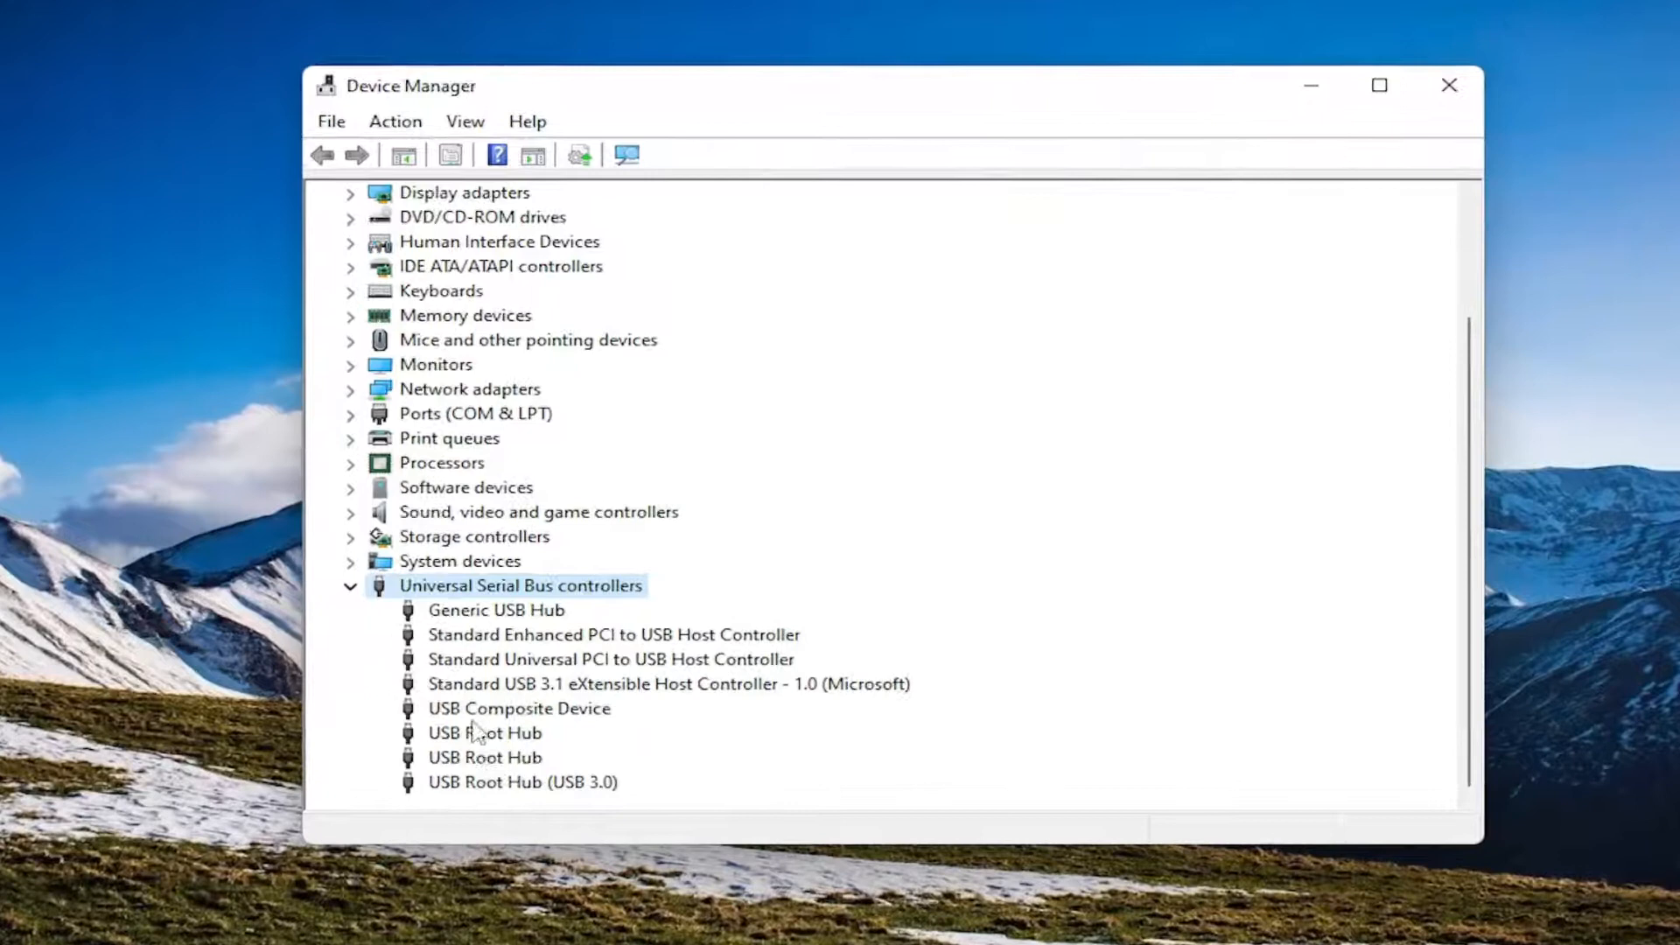
Start updating the Generic USB Hub driver, choosing from drivers already on the computer
left_click(485, 733)
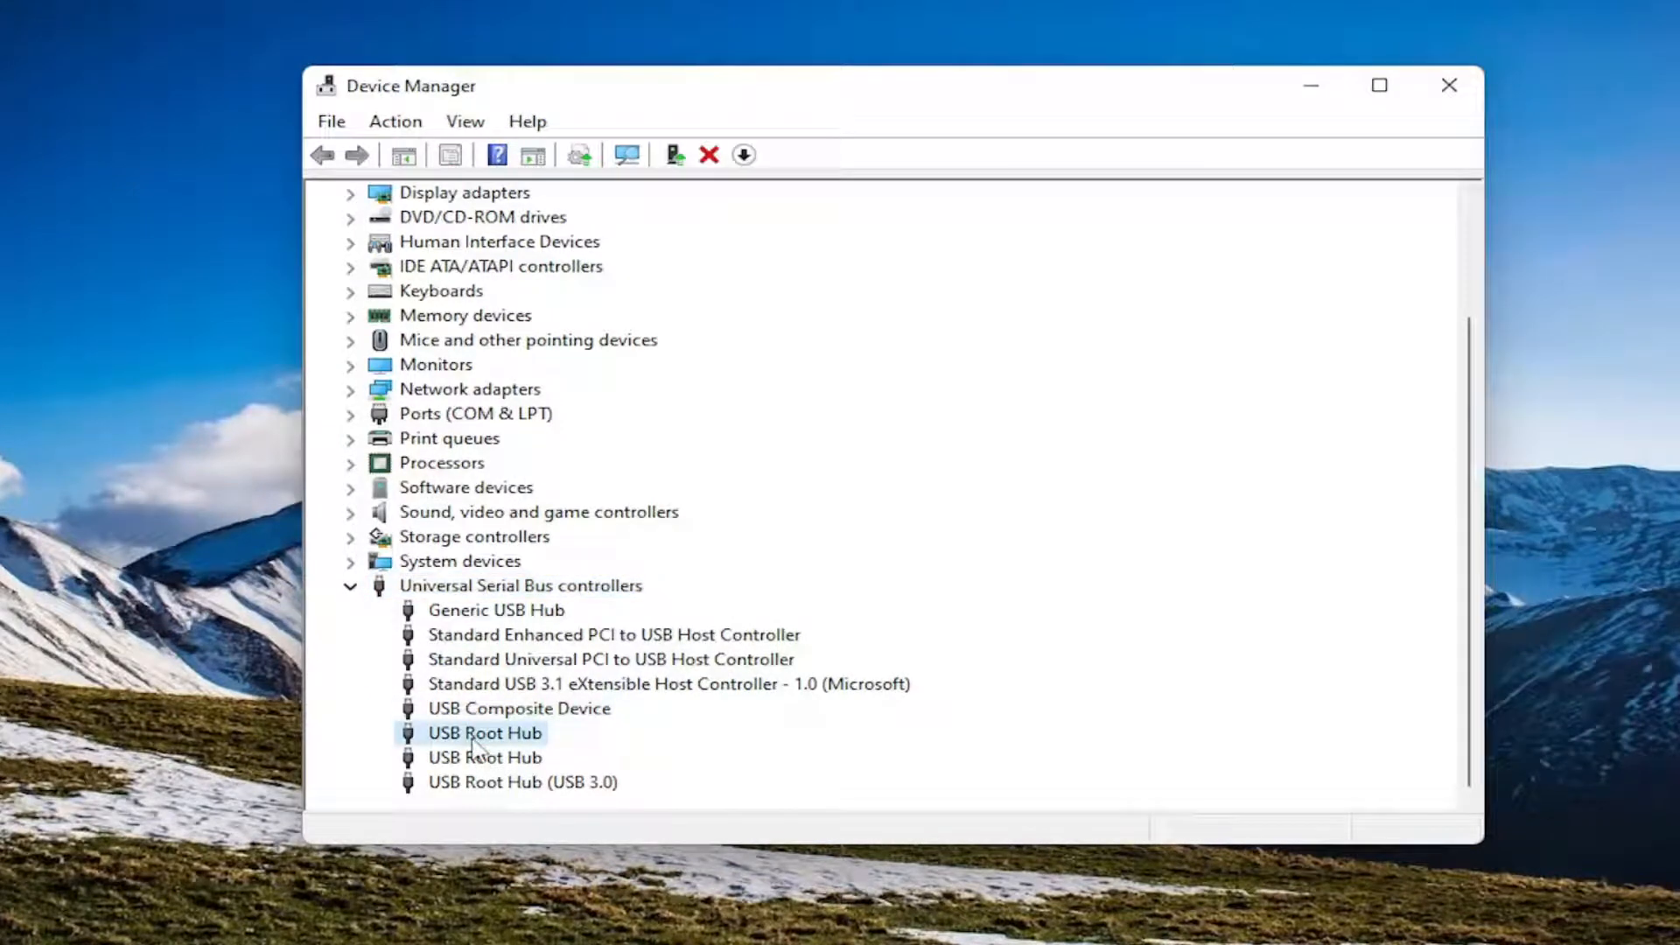
mouse_move(515, 740)
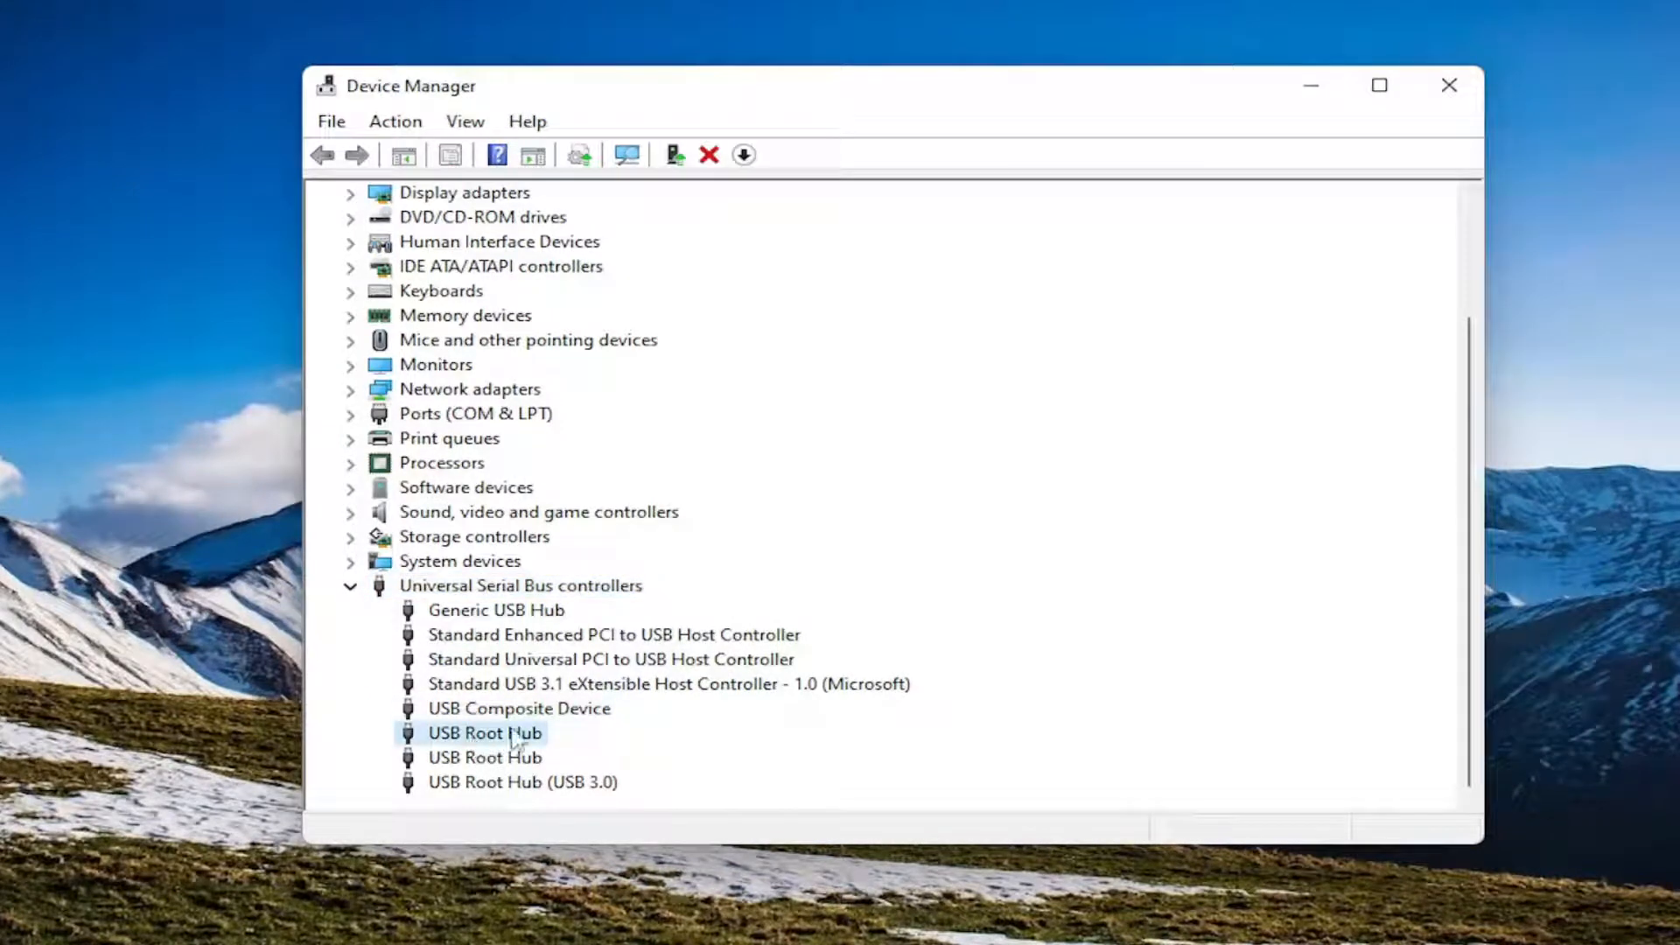
right_click(495, 609)
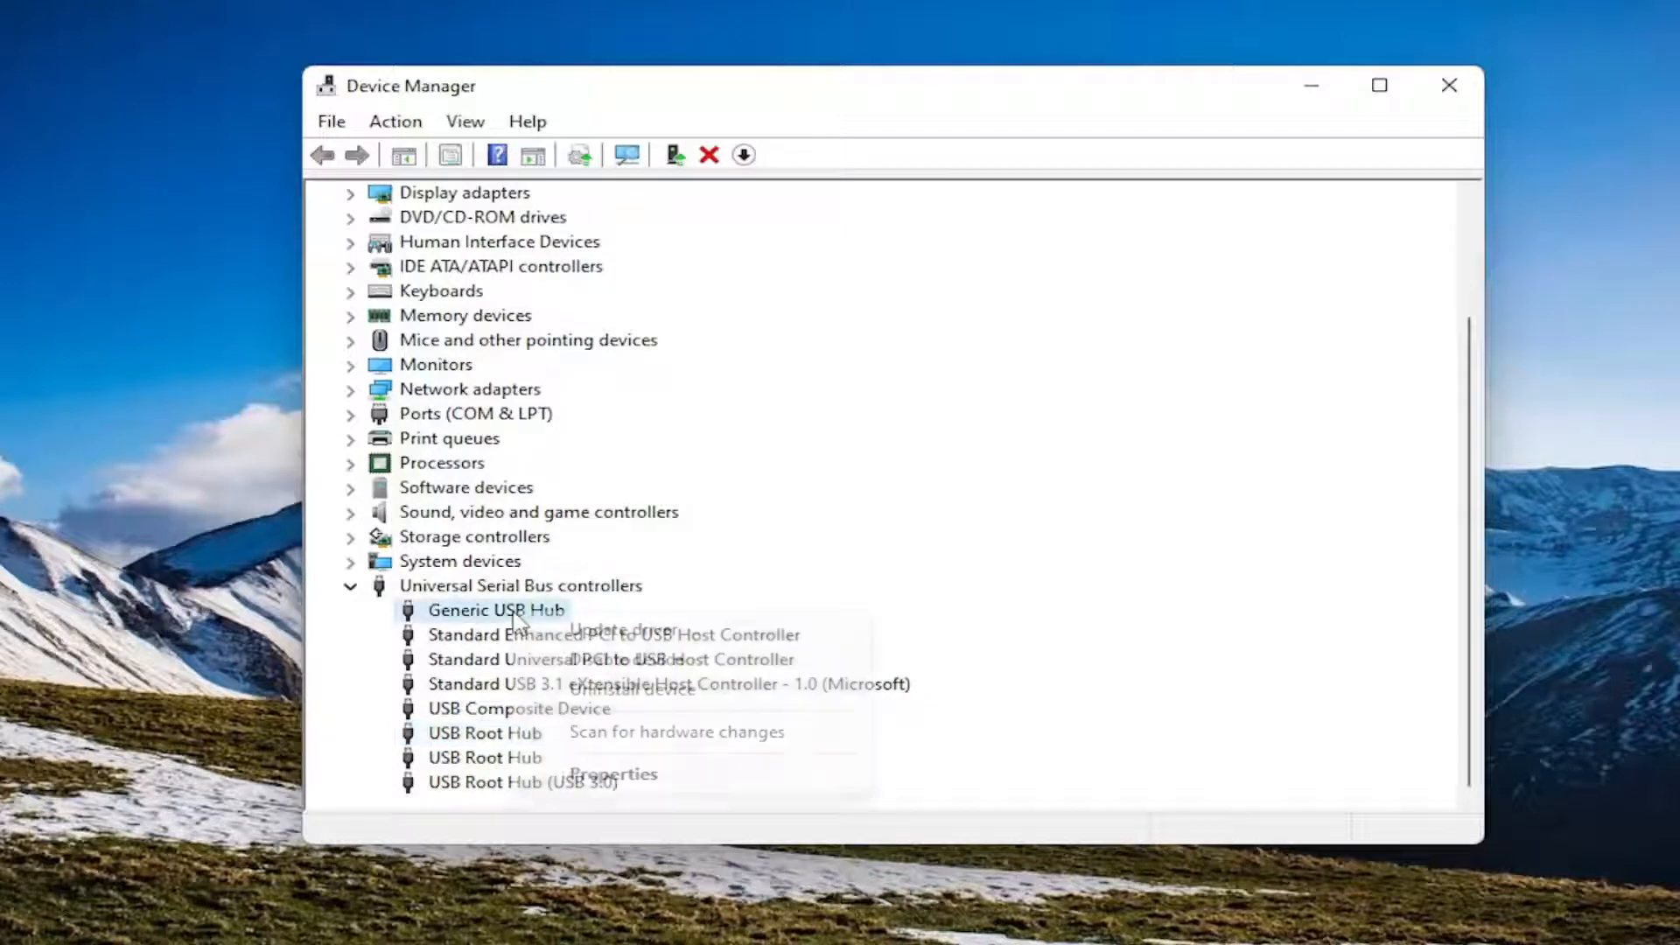
left_click(627, 628)
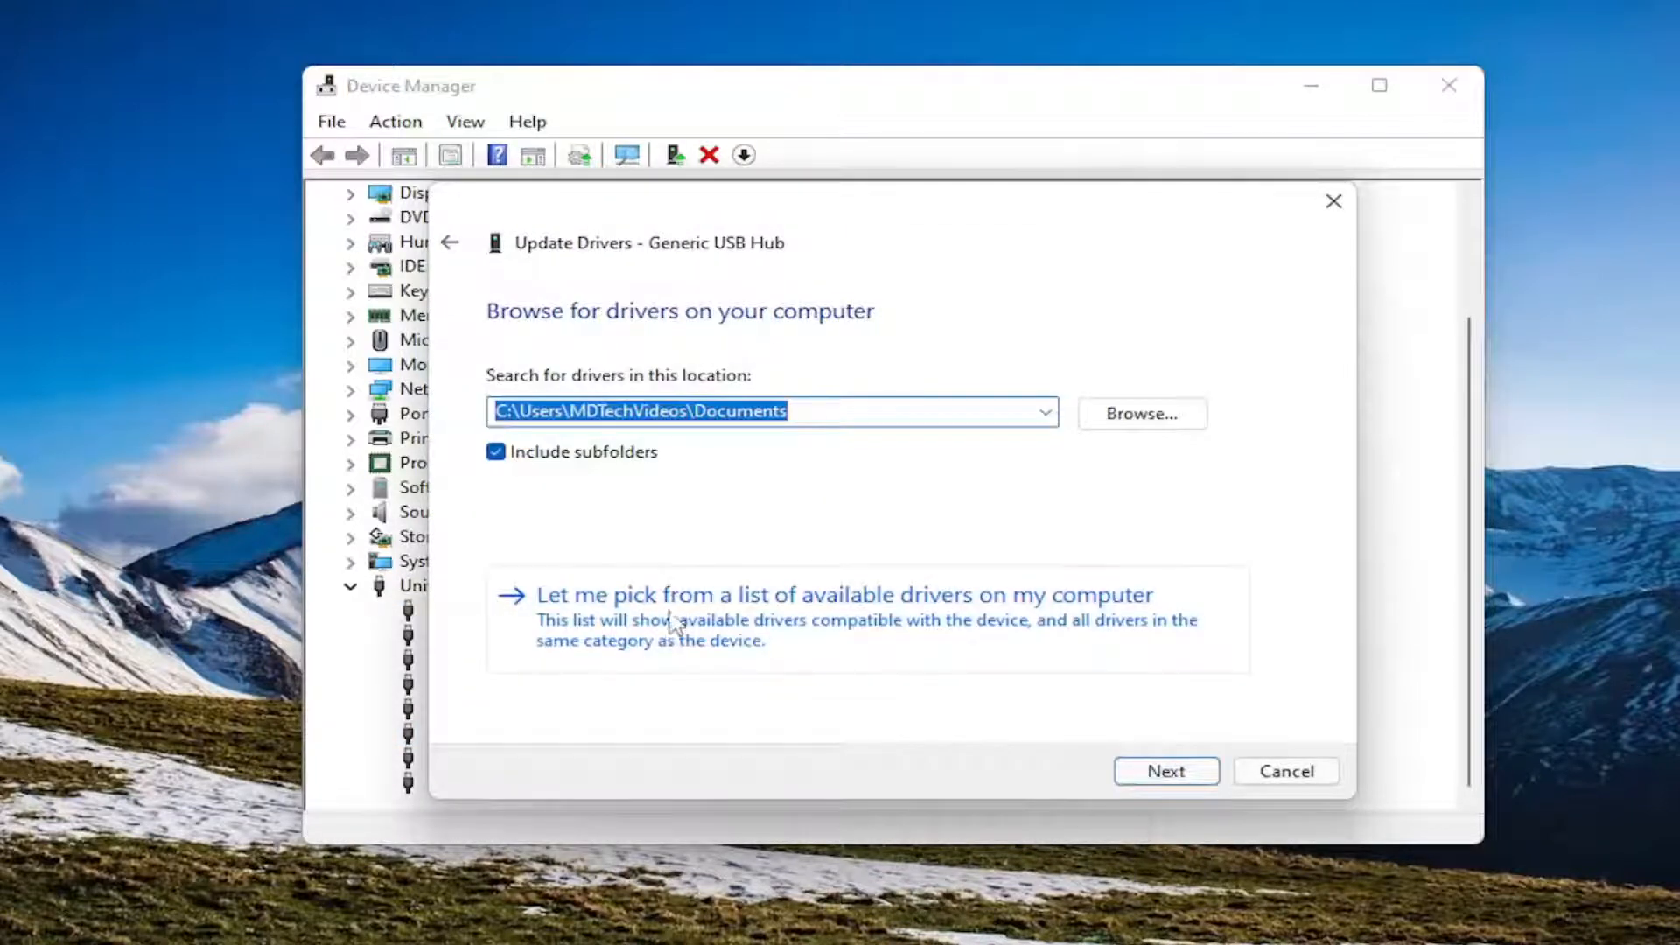
mouse_move(1006, 632)
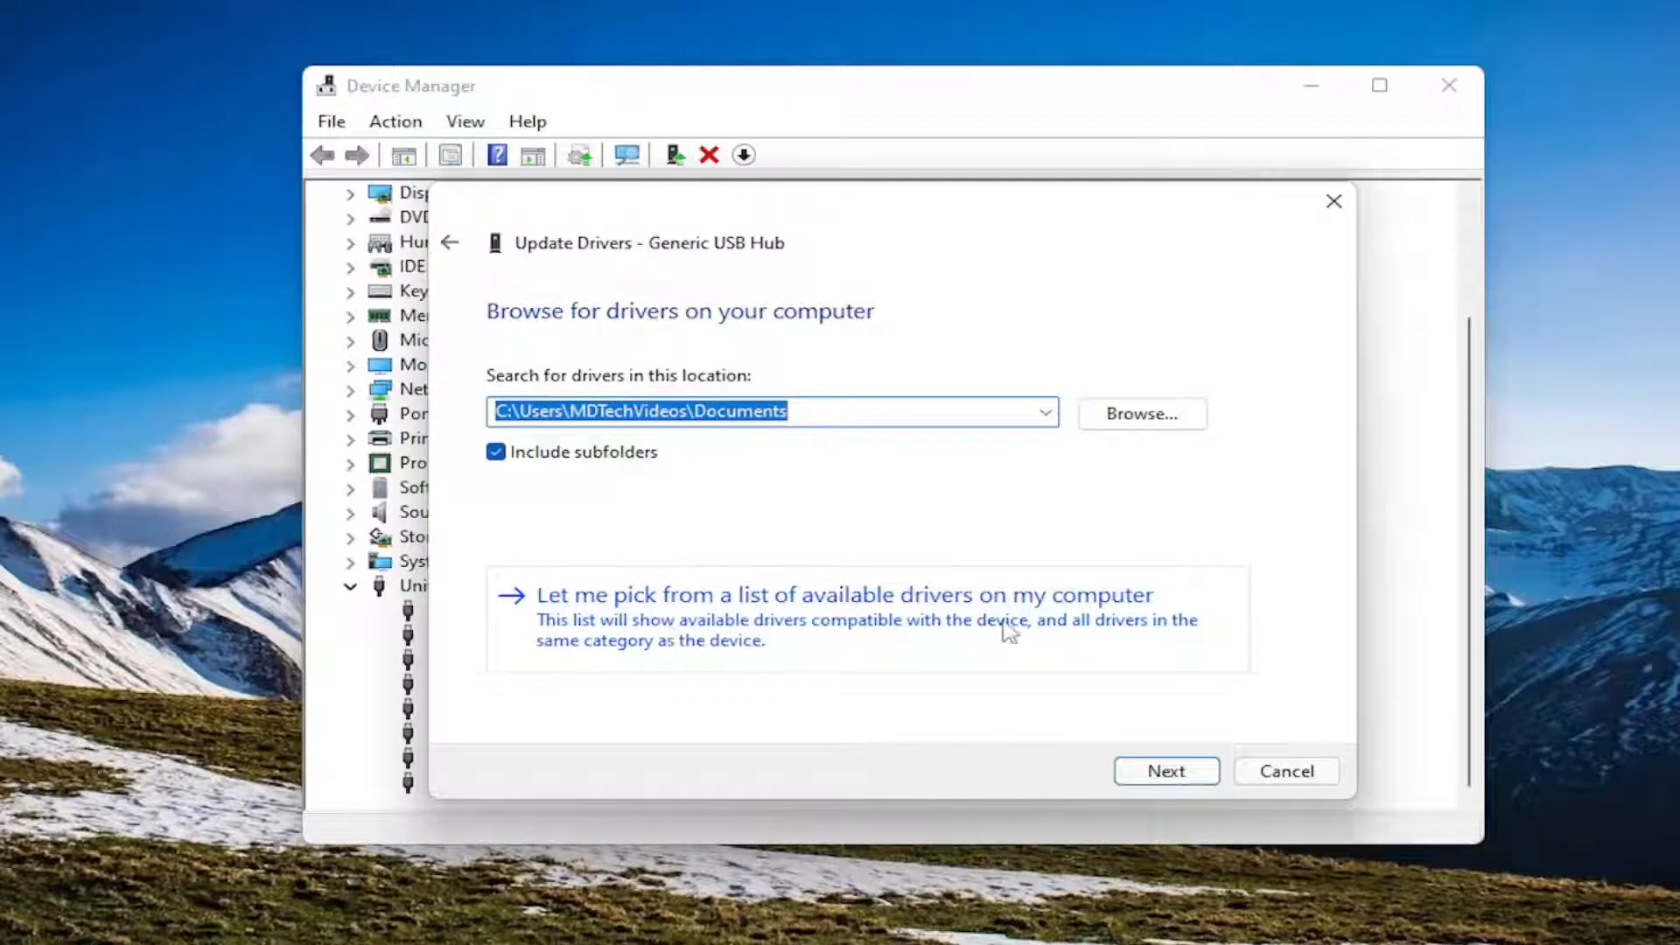
left_click(833, 595)
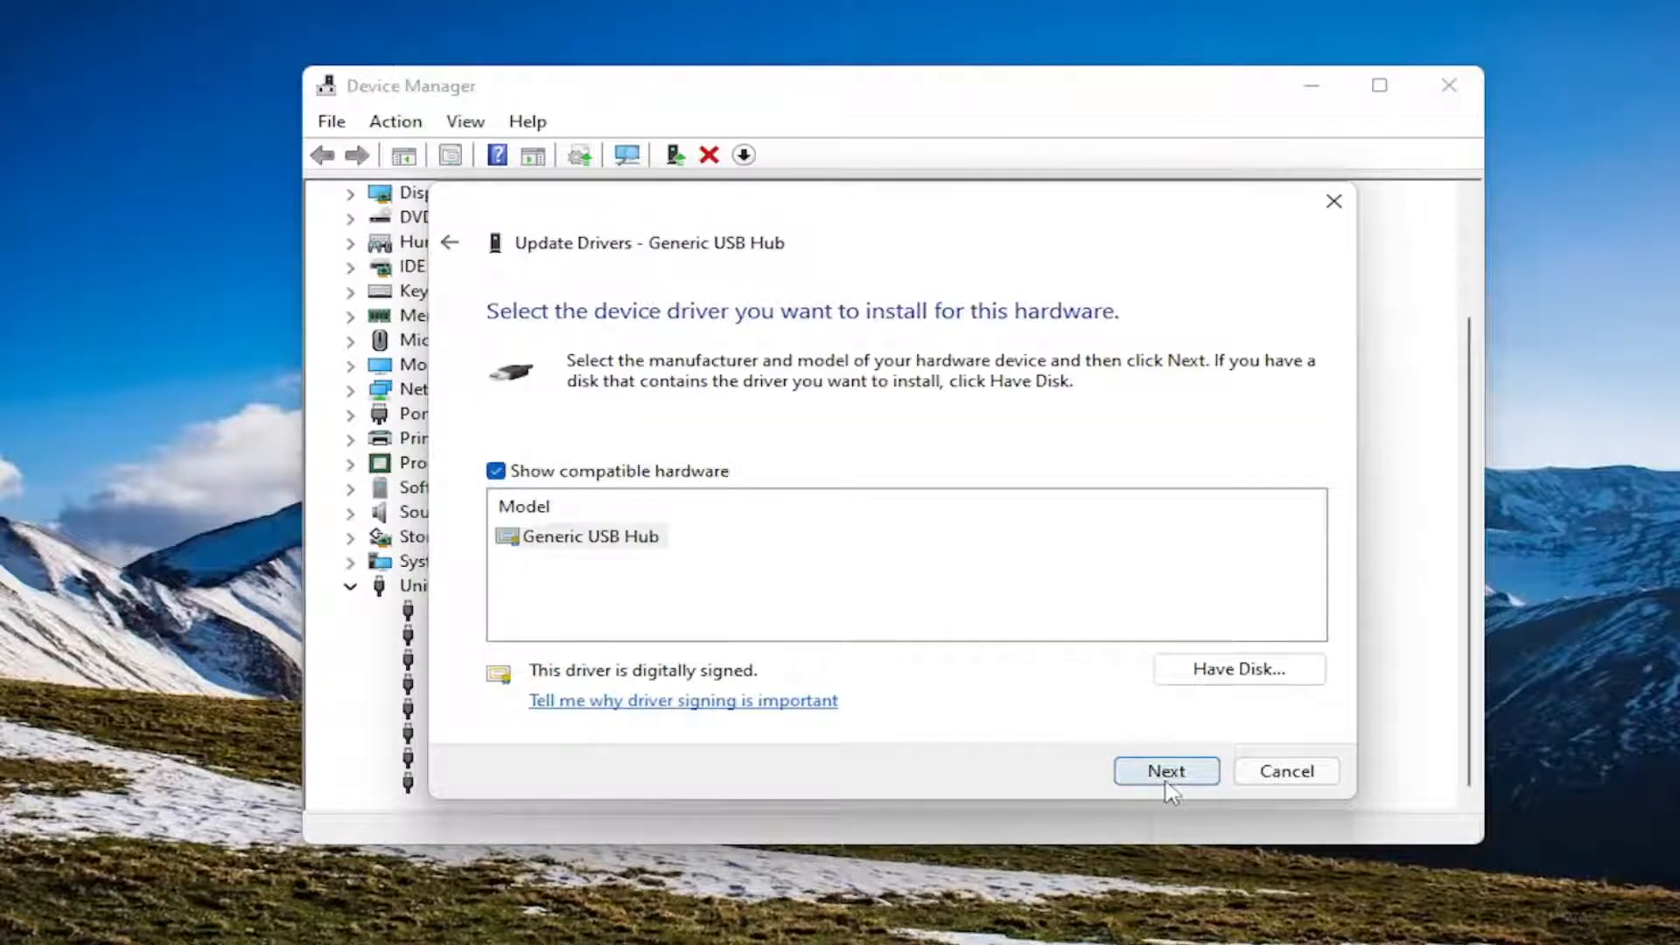
Install the Generic USB Hub driver from the compatible list and dismiss the success confirmation
left_click(588, 535)
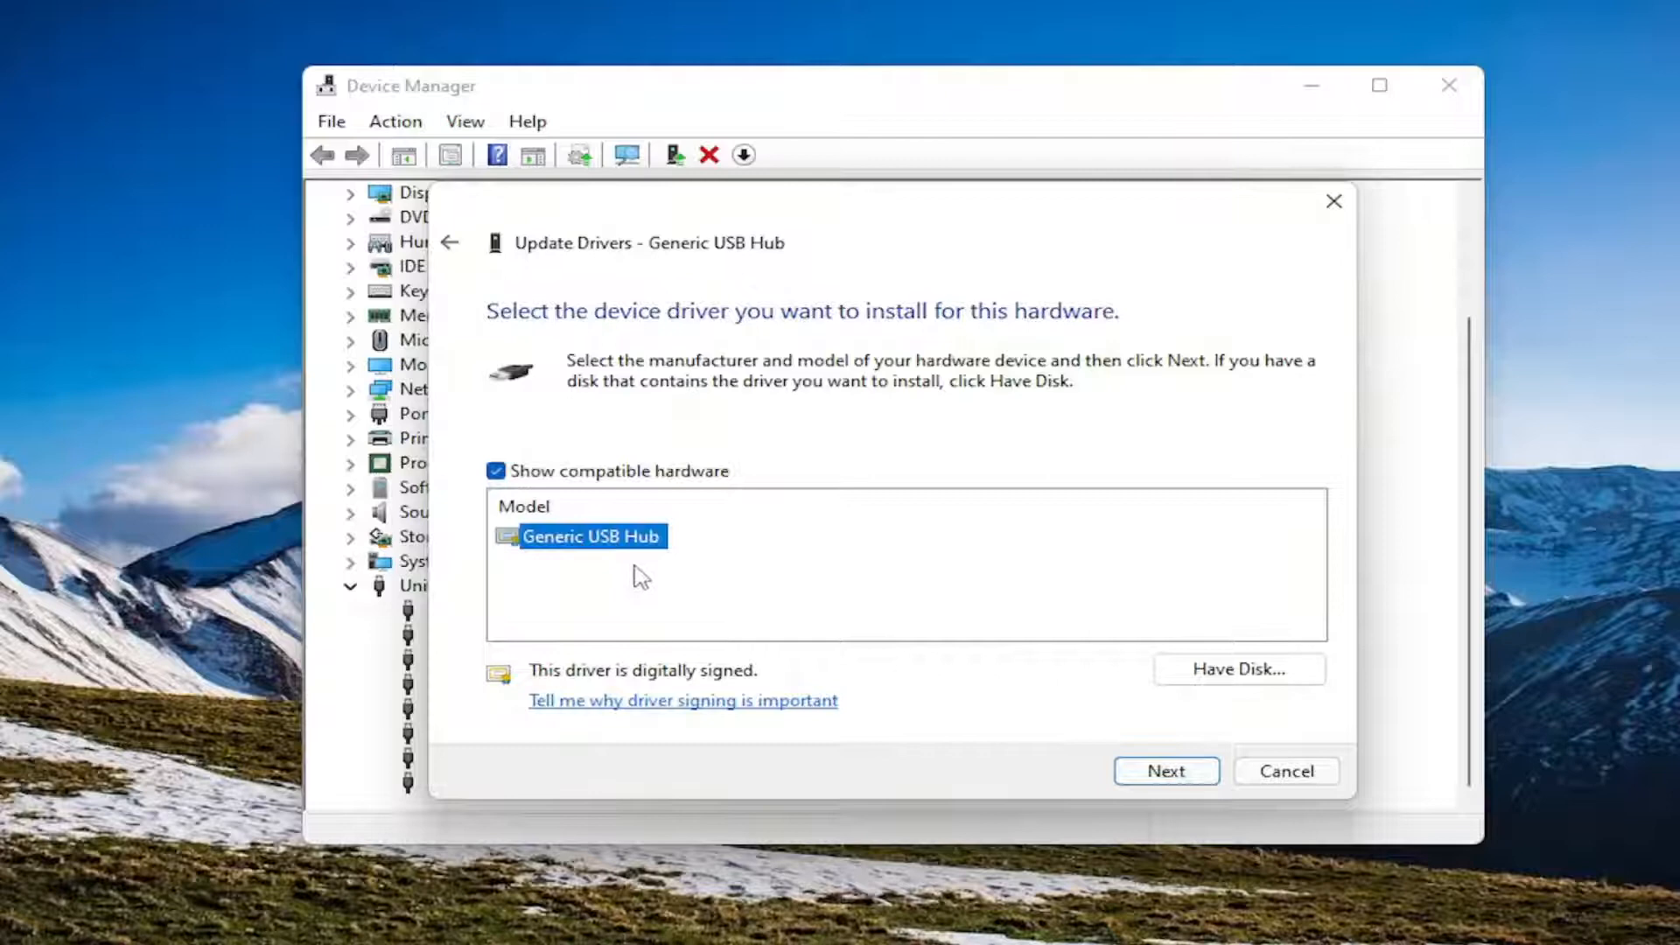
mouse_move(551, 479)
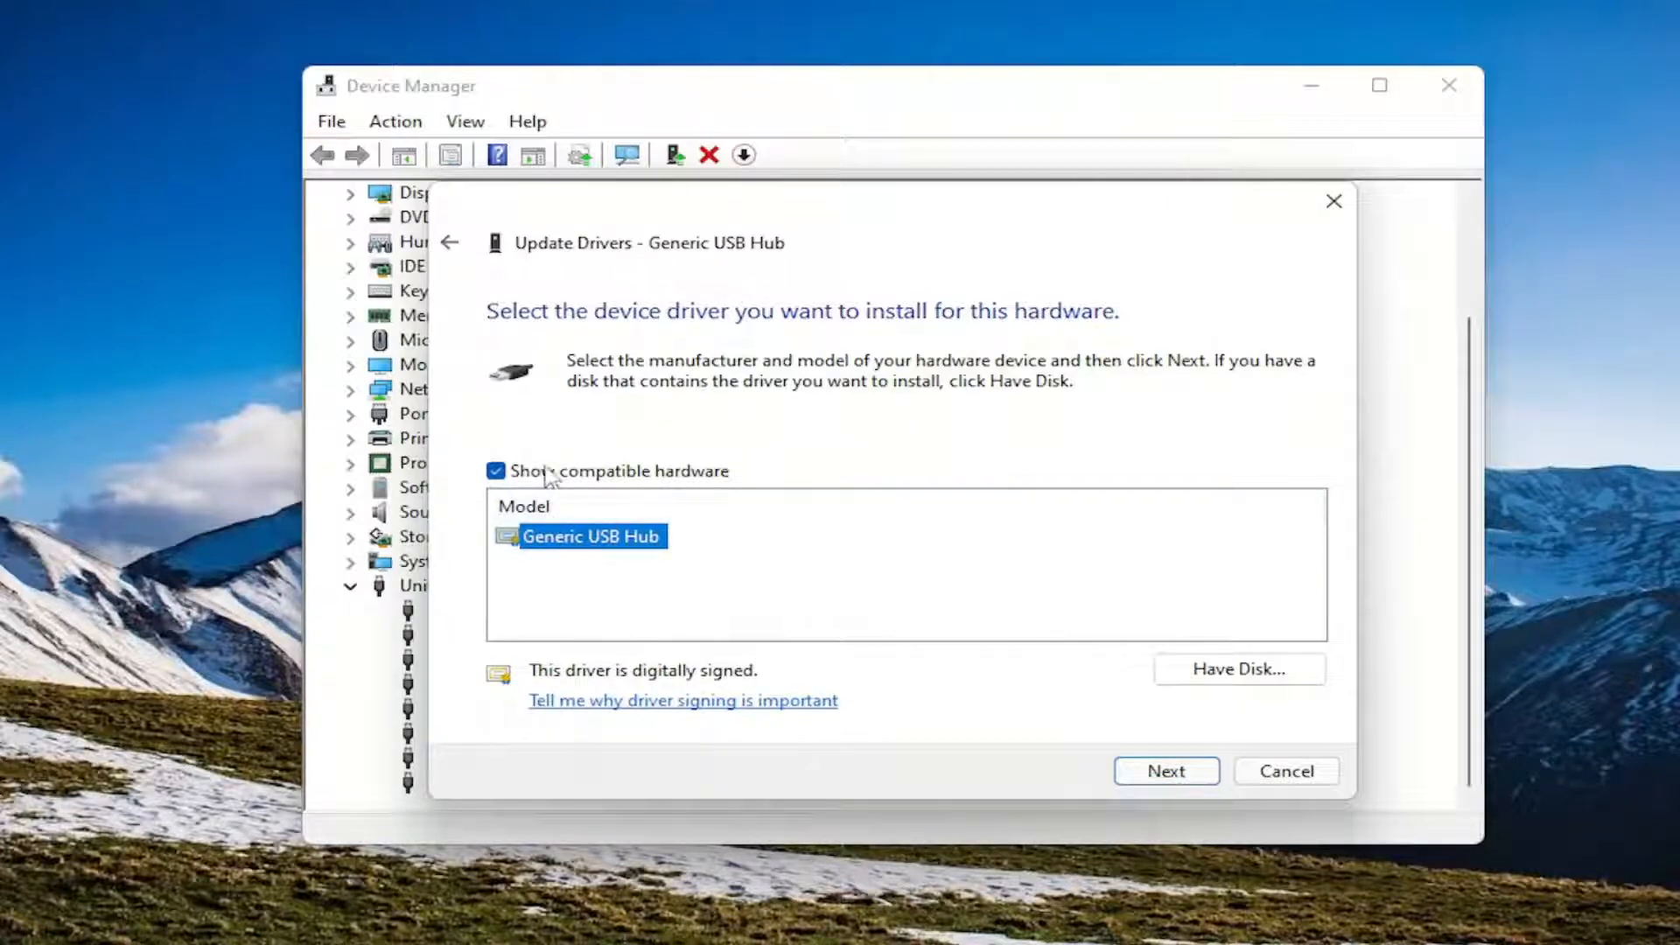
mouse_move(1165, 770)
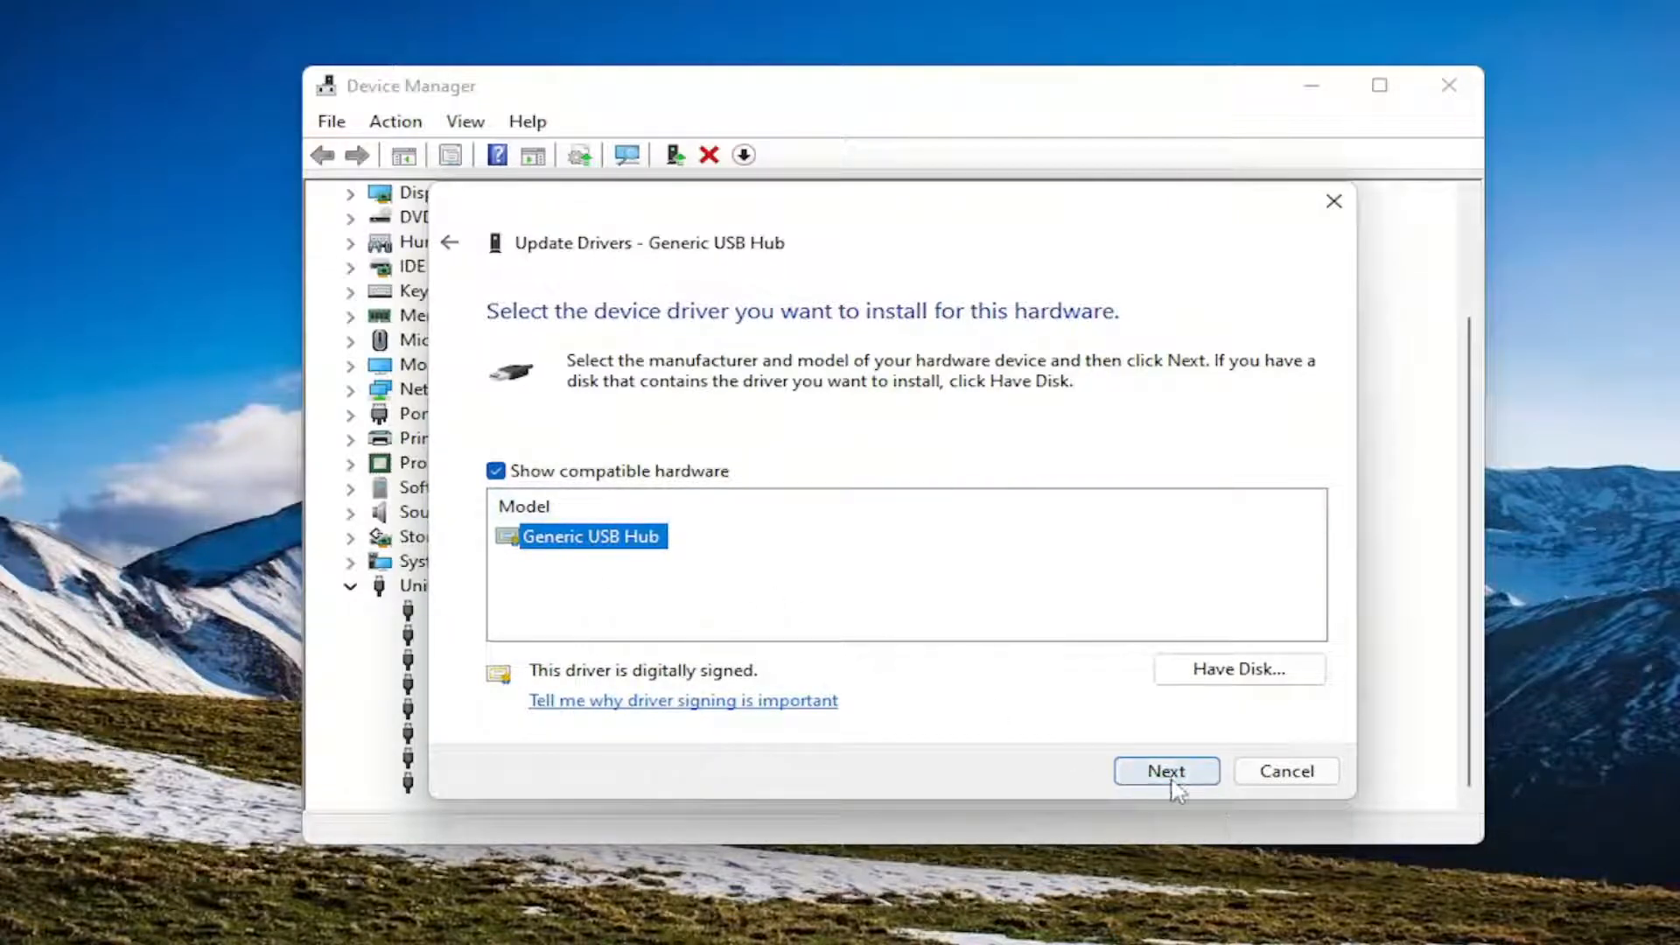
left_click(1165, 770)
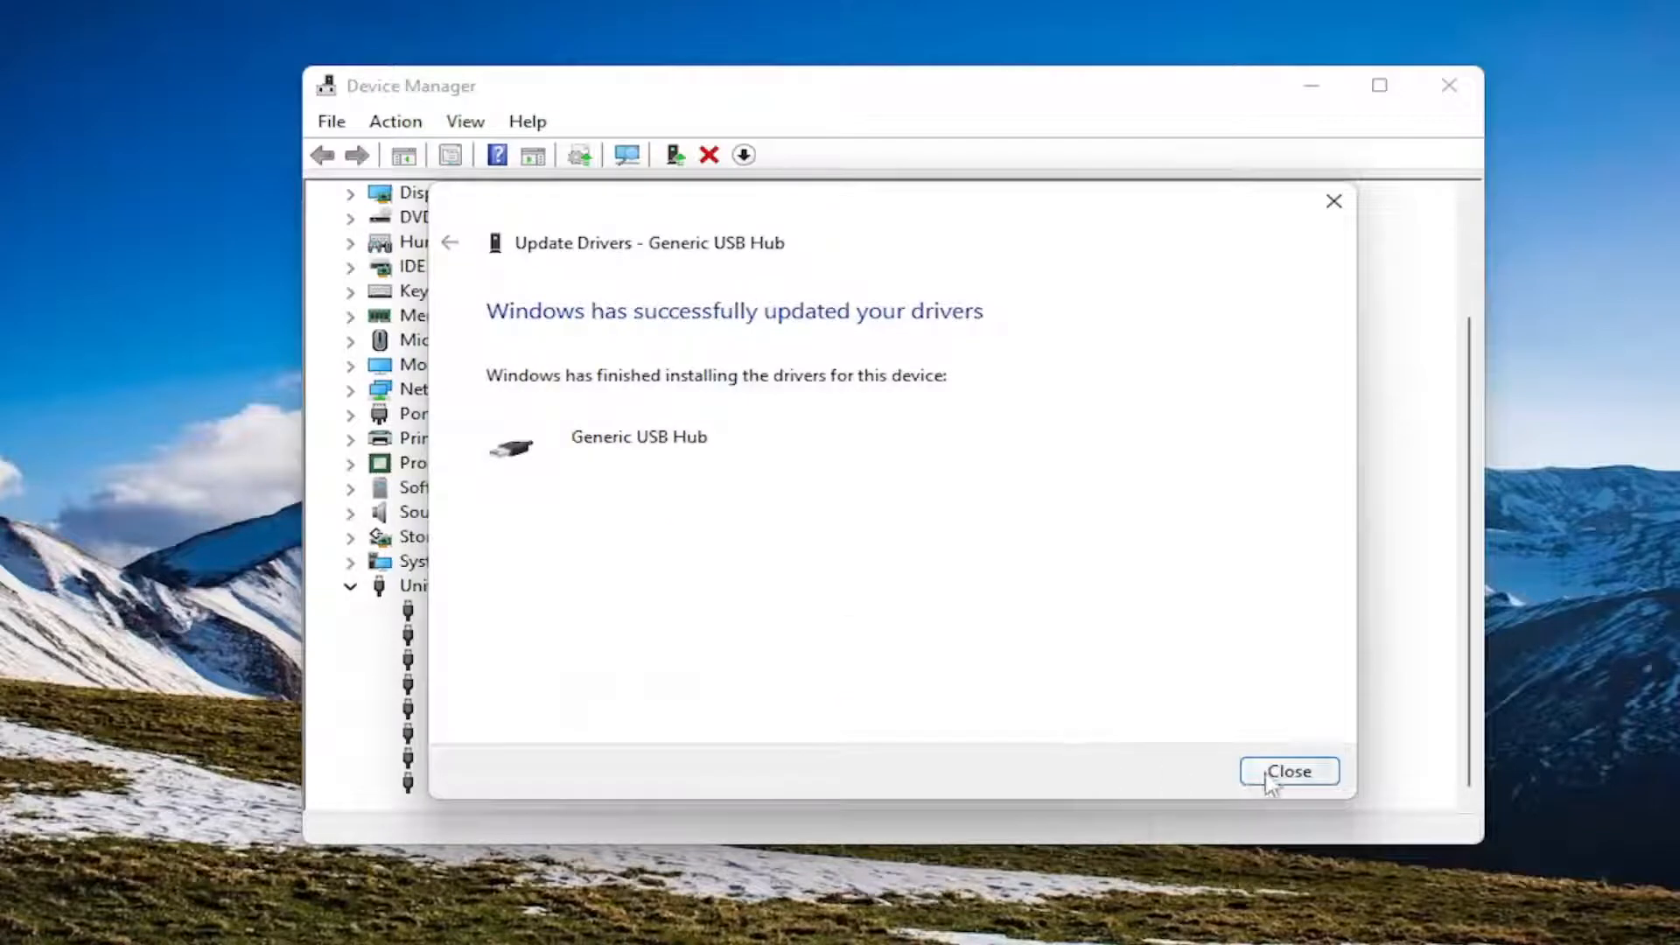
left_click(1289, 770)
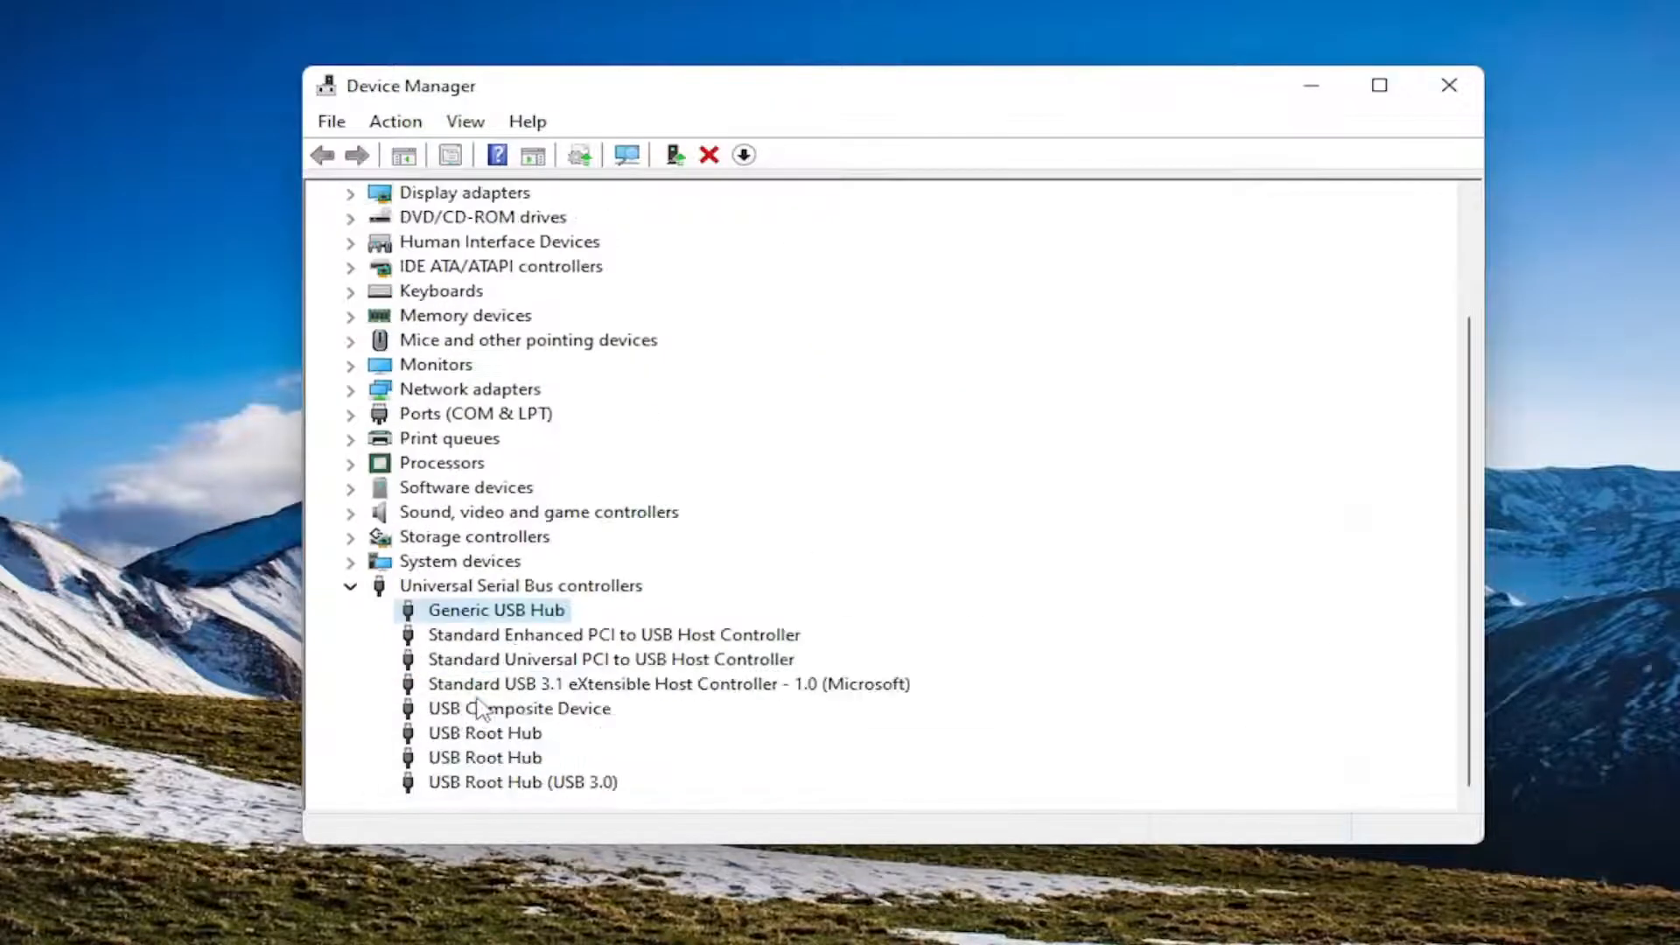
Reinstall the USB Root Hub driver for the first root hub and dismiss the confirmation
left_click(485, 733)
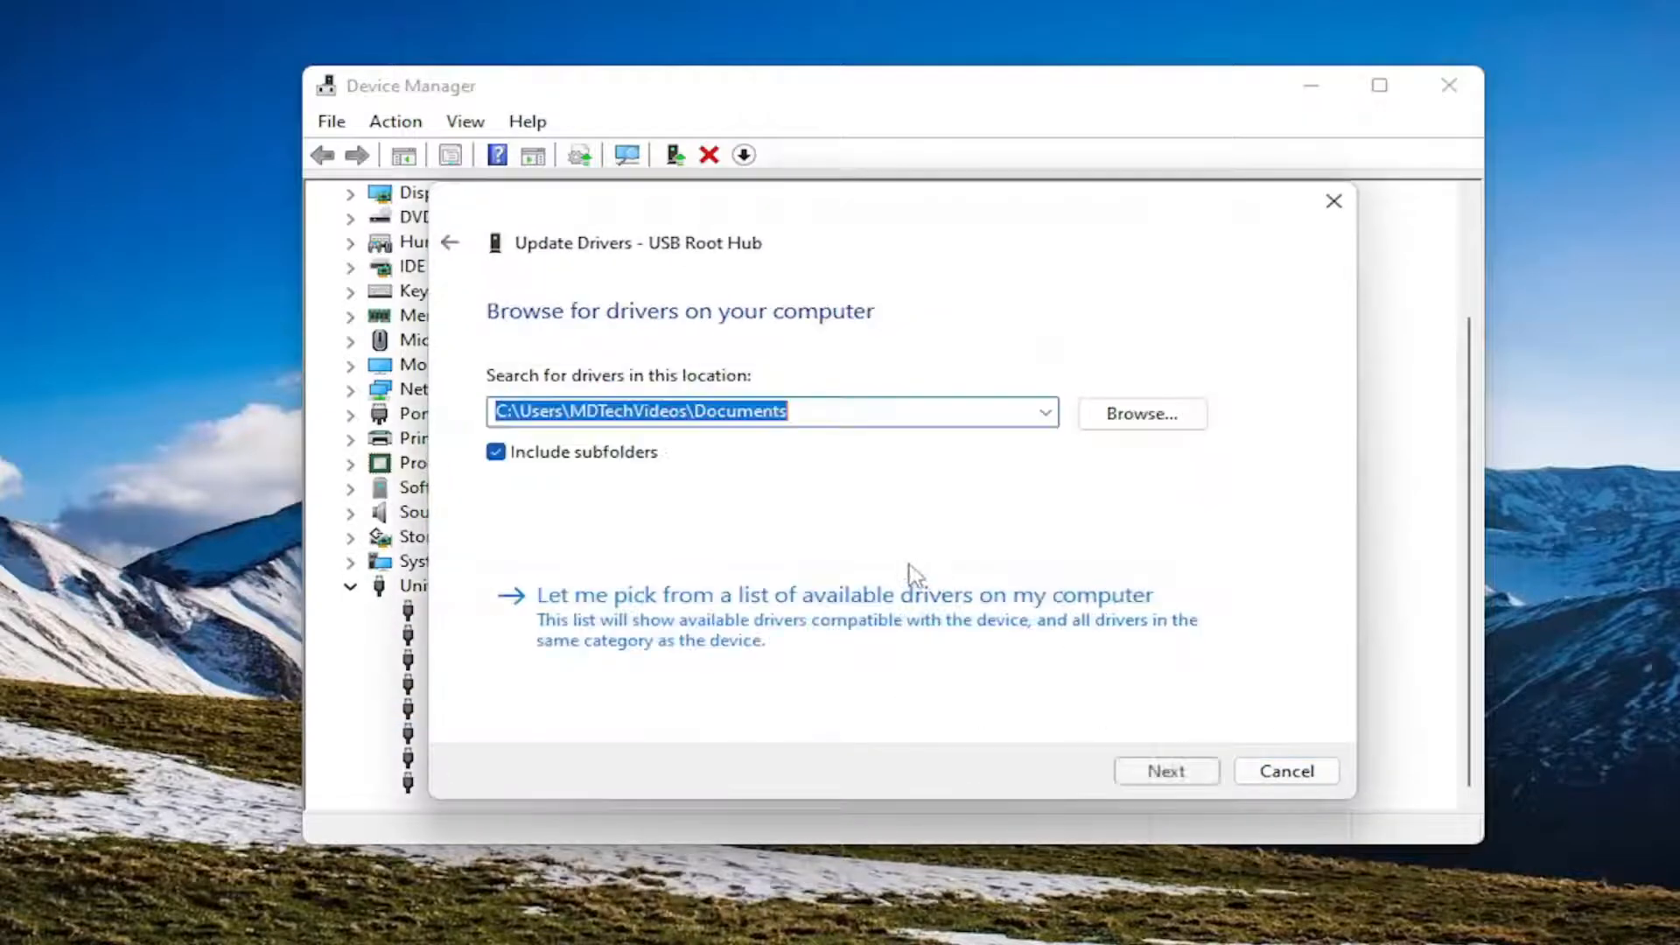
left_click(824, 595)
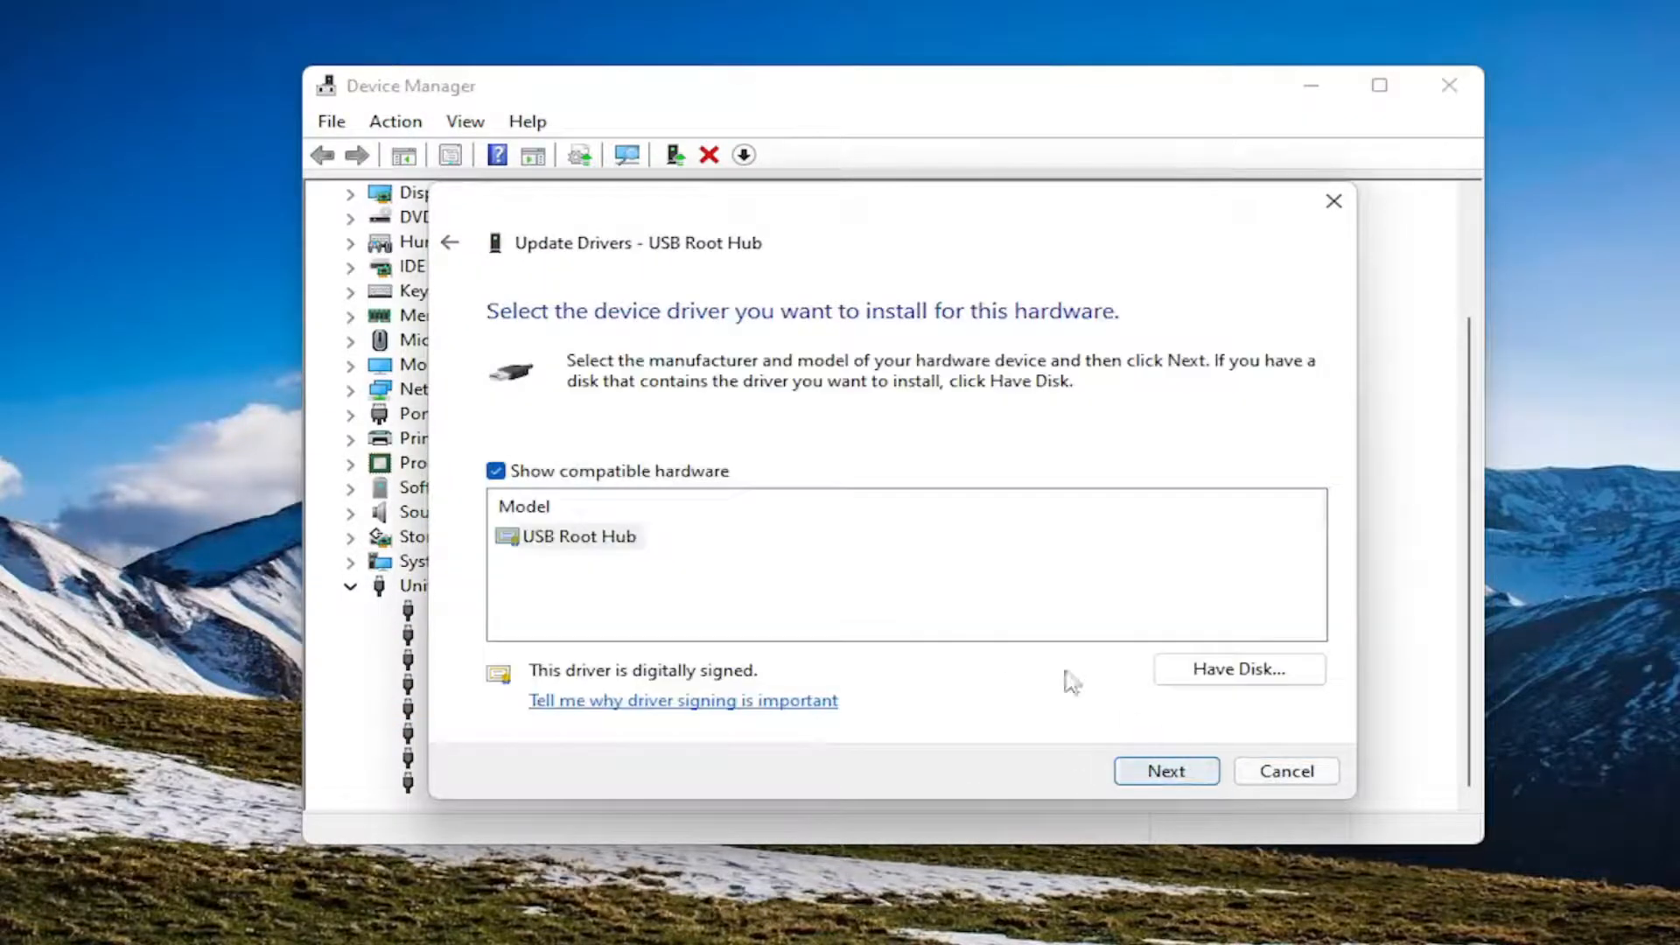
left_click(1165, 770)
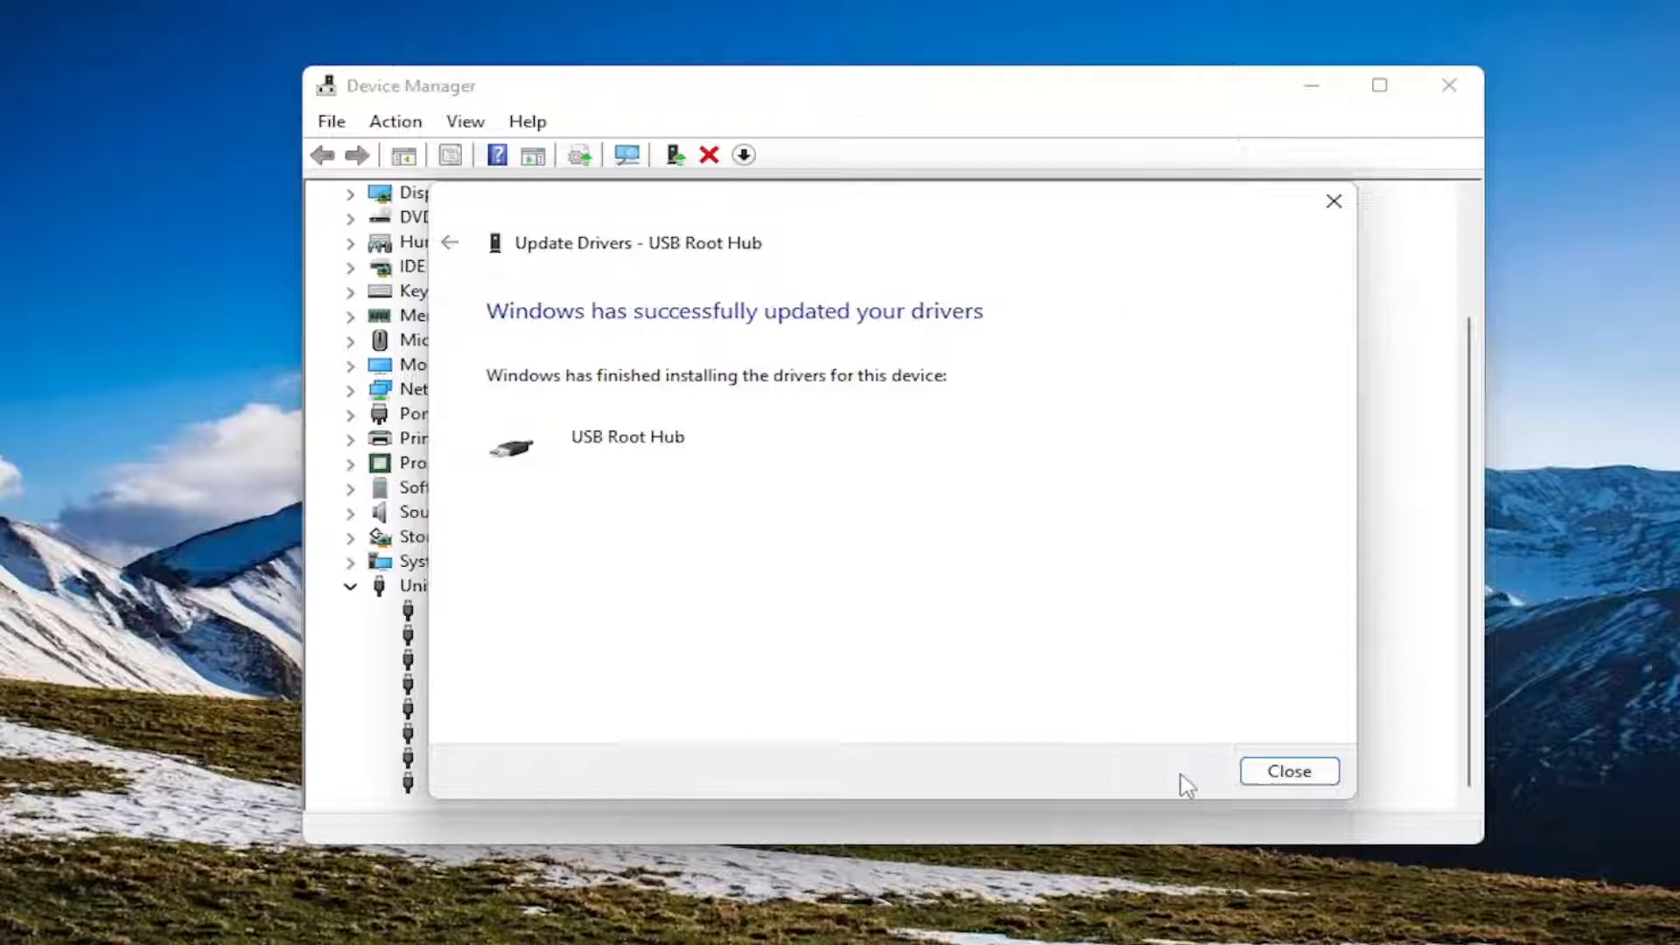
left_click(1288, 770)
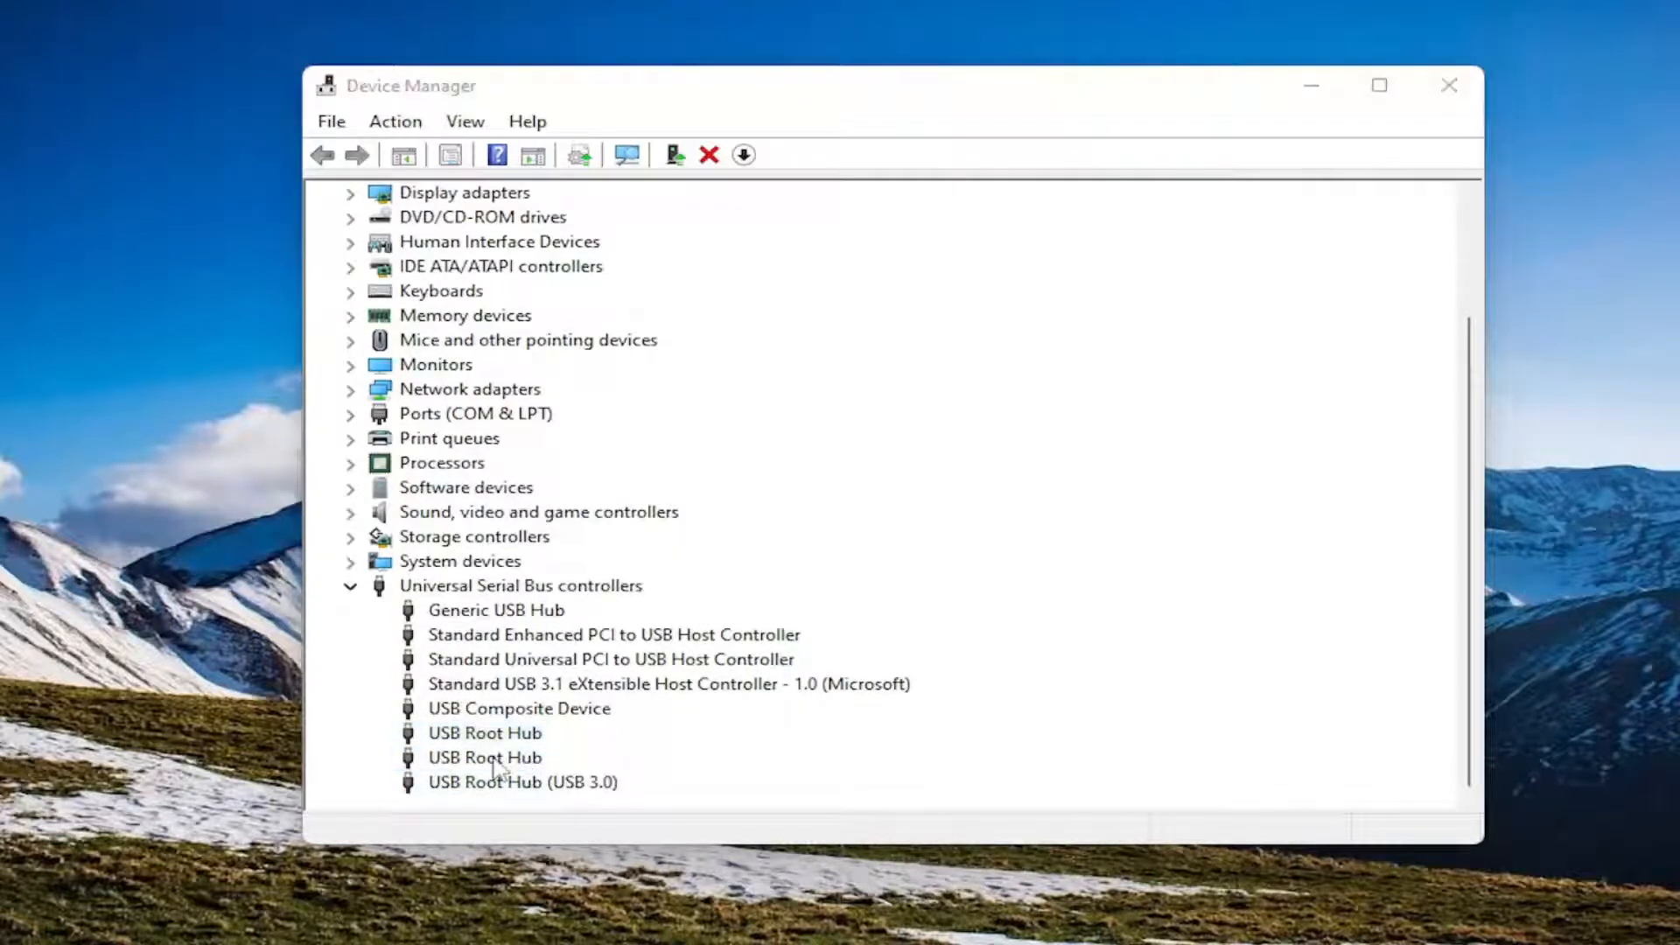
Reinstall the compatible driver for the next USB Root Hub and dismiss the confirmation
left_click(485, 757)
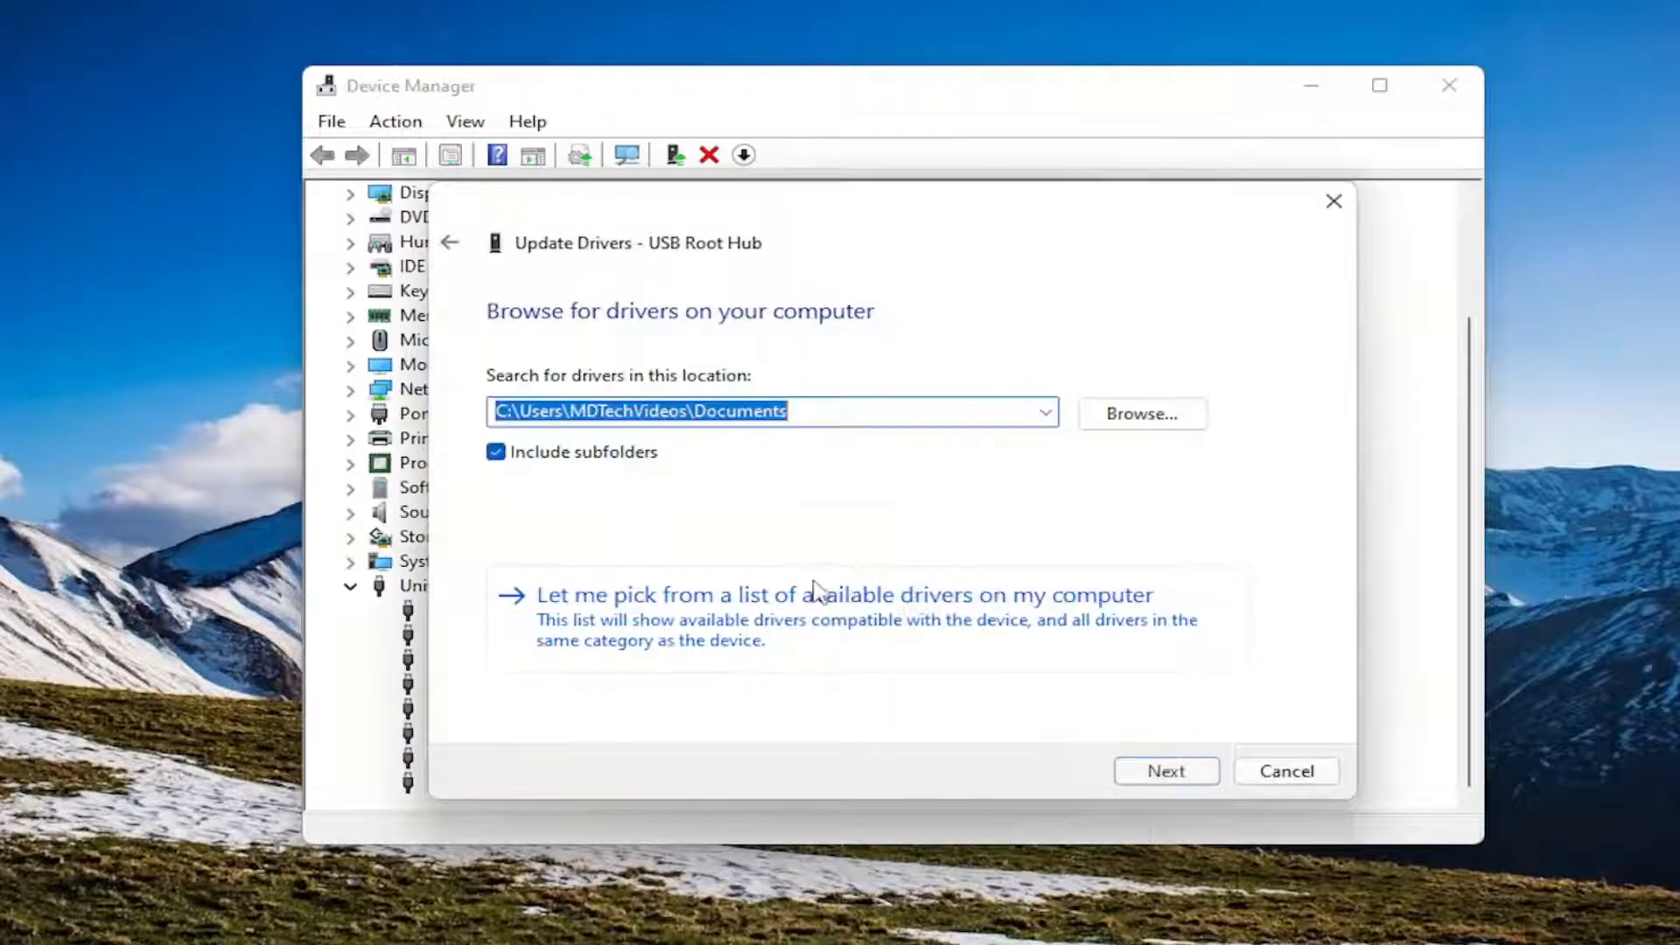
left_click(1165, 770)
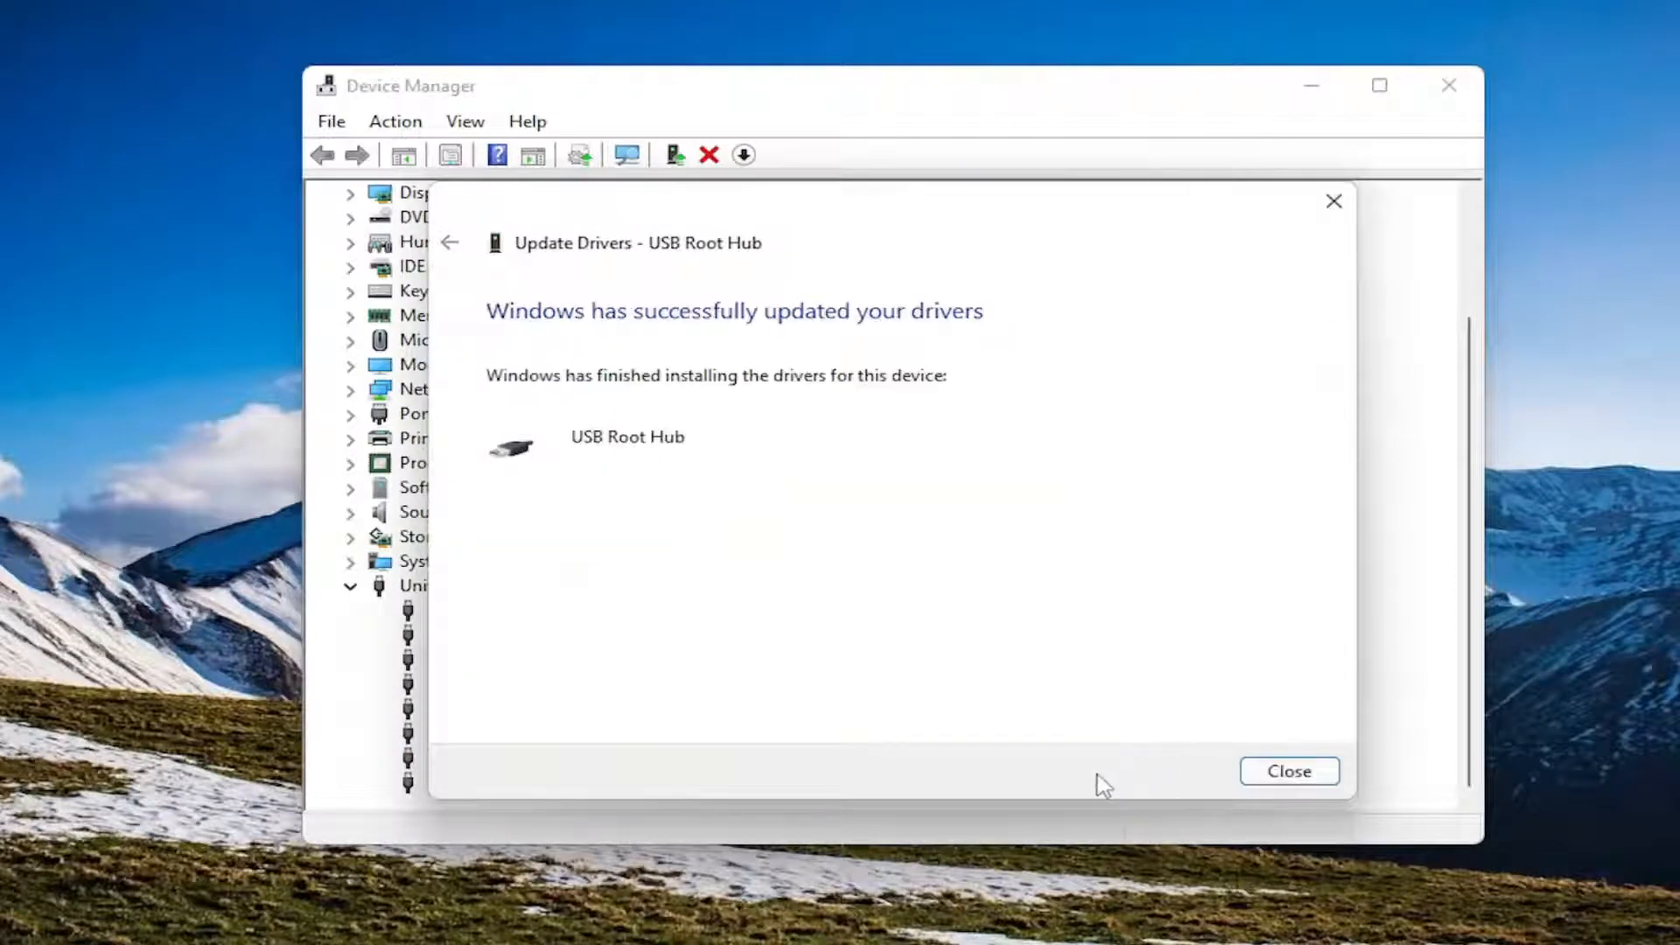
left_click(1289, 770)
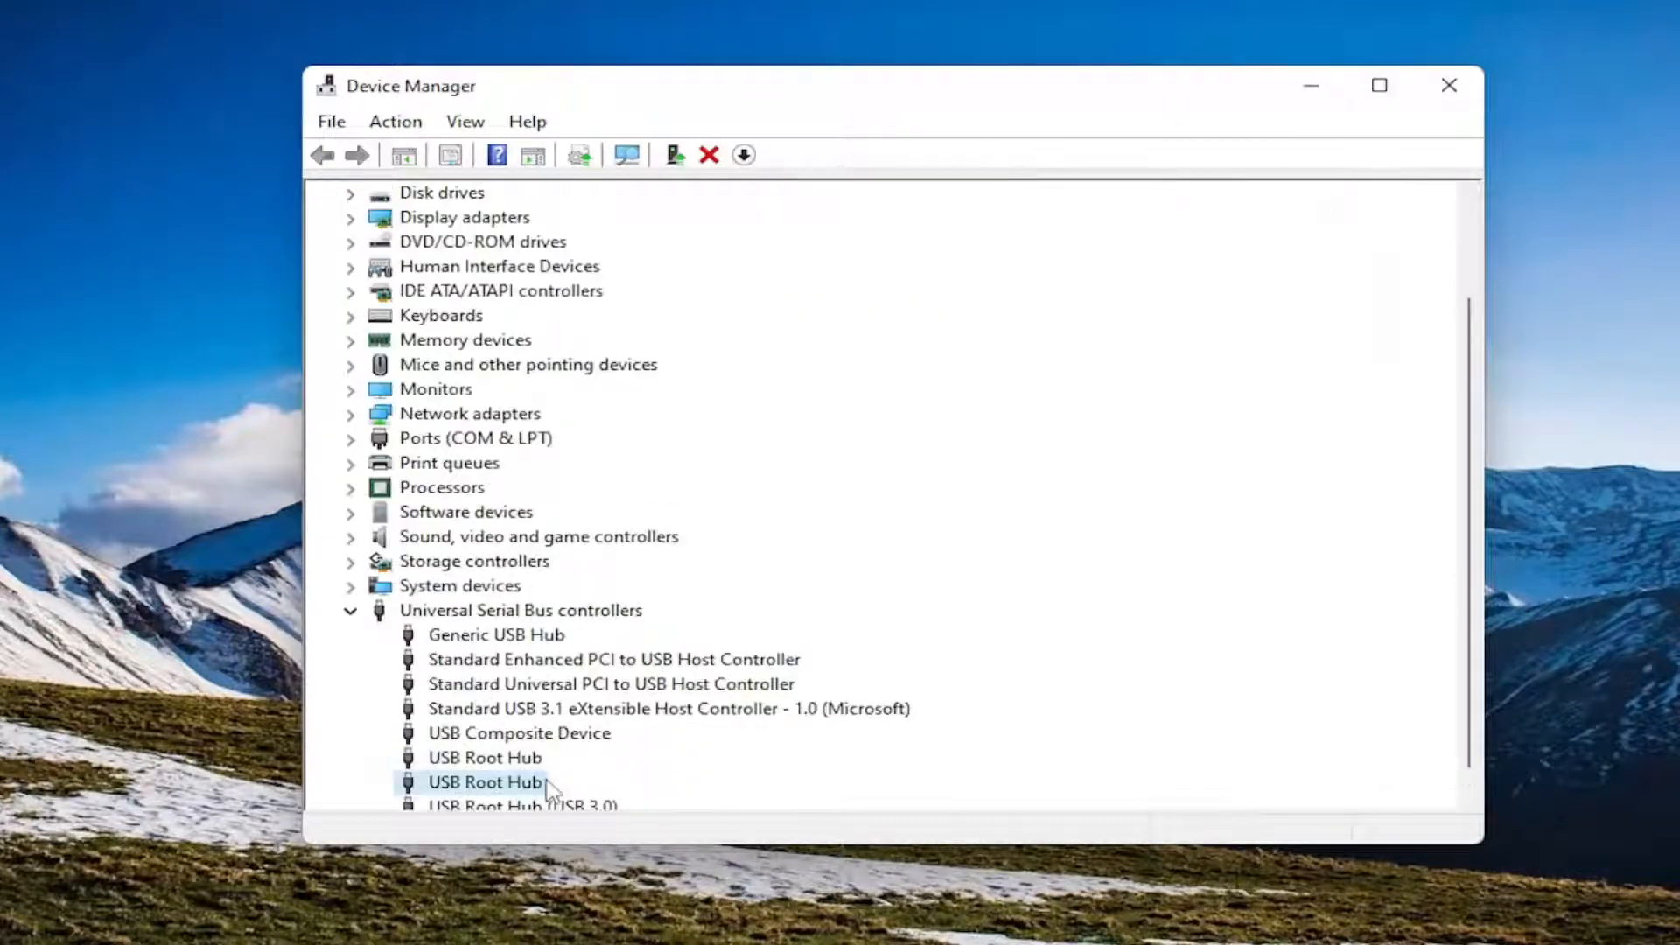
Reinstall the USB Root Hub (USB 3.0) driver via Update driver
right_click(482, 781)
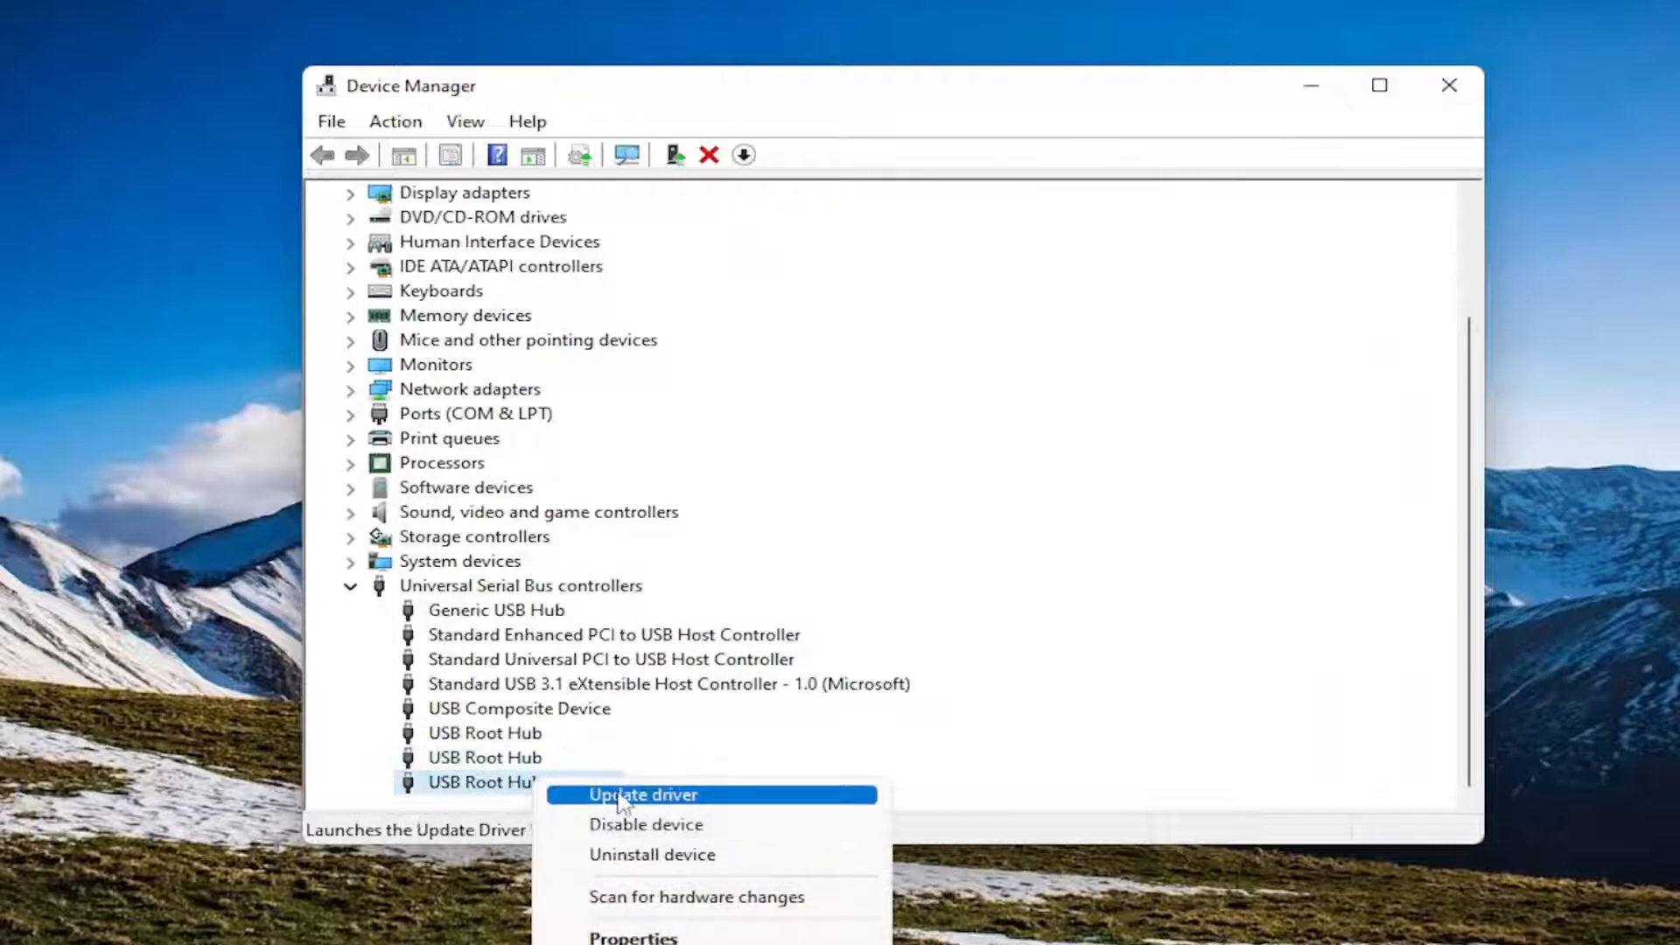
left_click(642, 795)
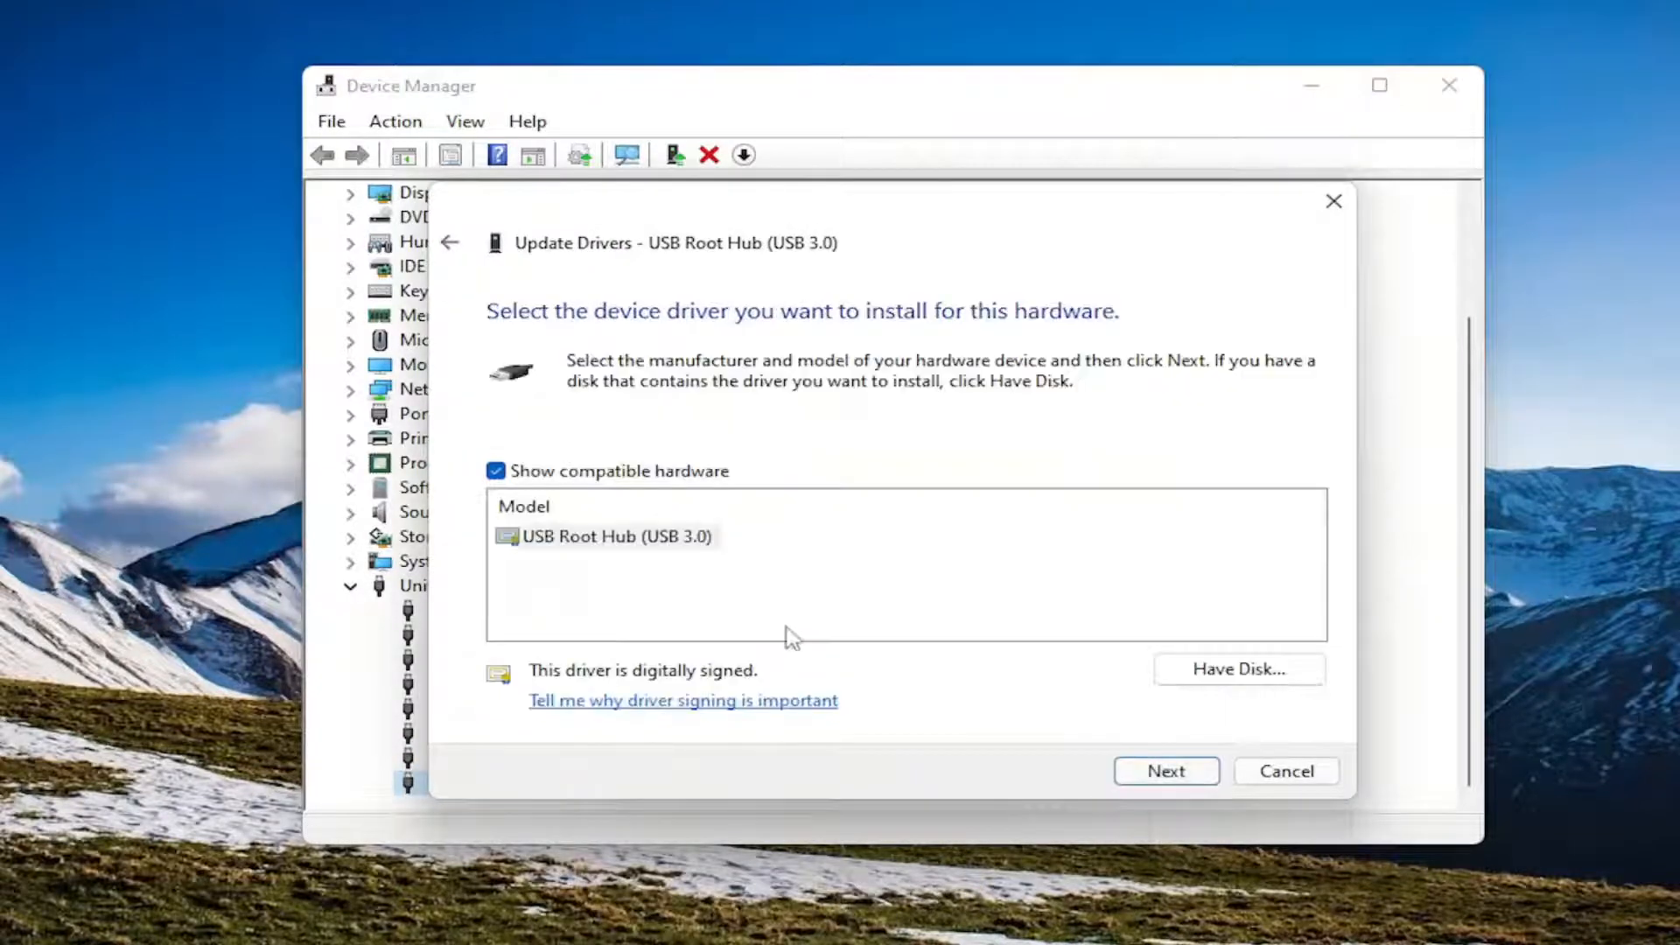
left_click(1166, 770)
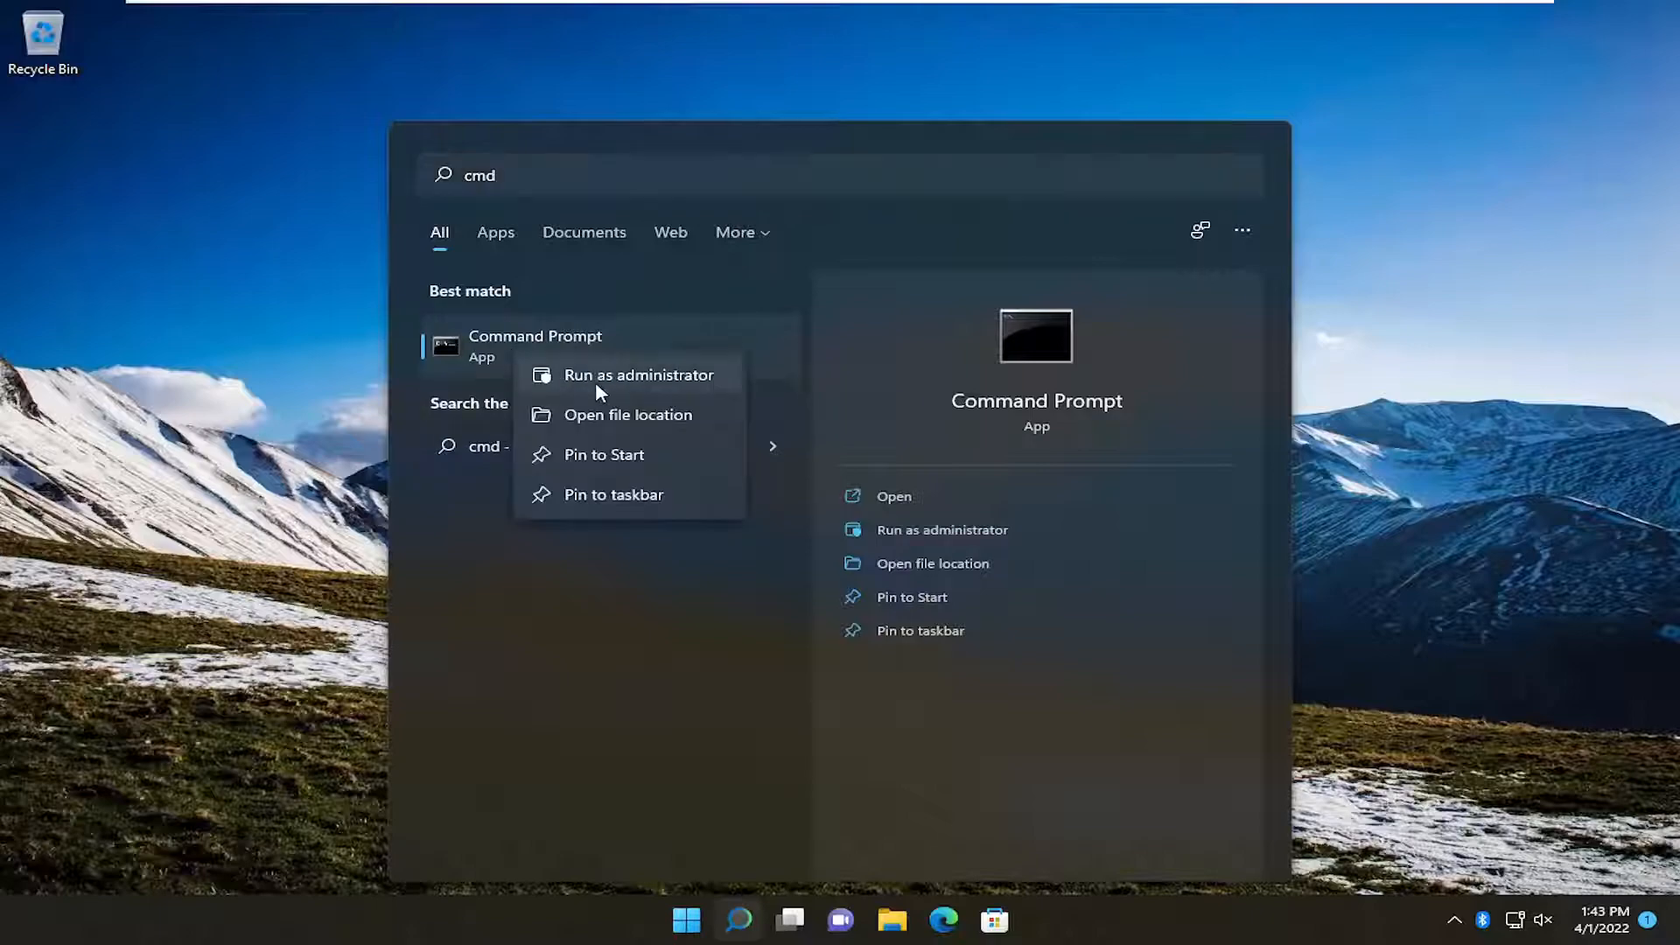
Launch Command Prompt as administrator and approve the User Account Control prompt
left_click(640, 374)
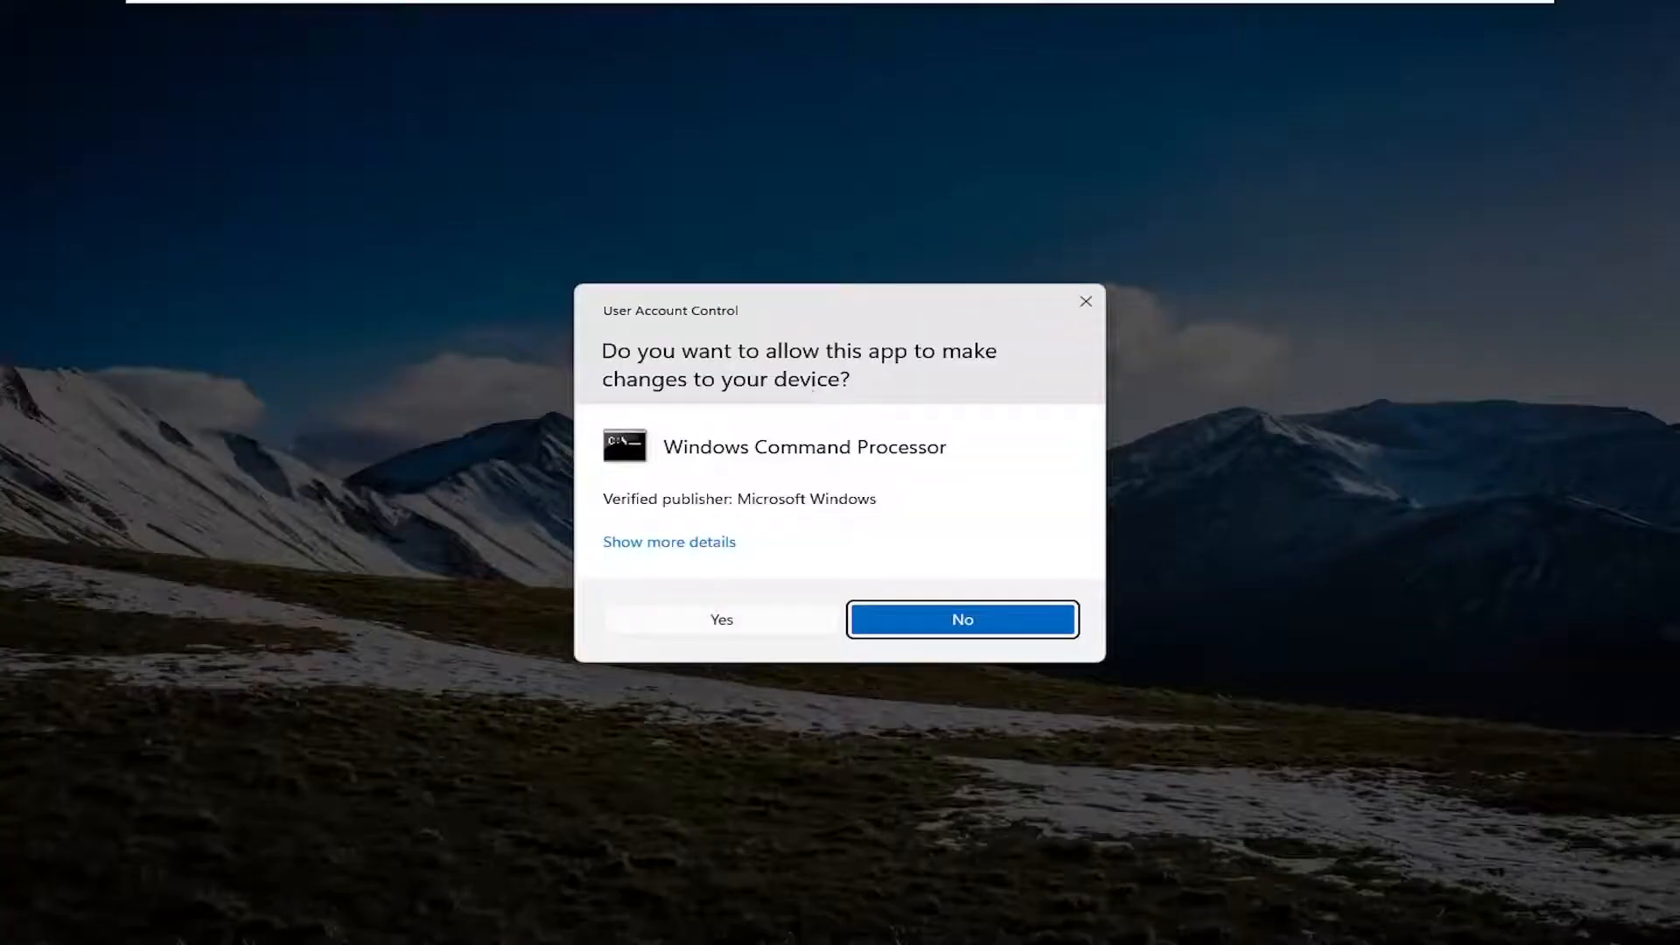
mouse_move(738, 667)
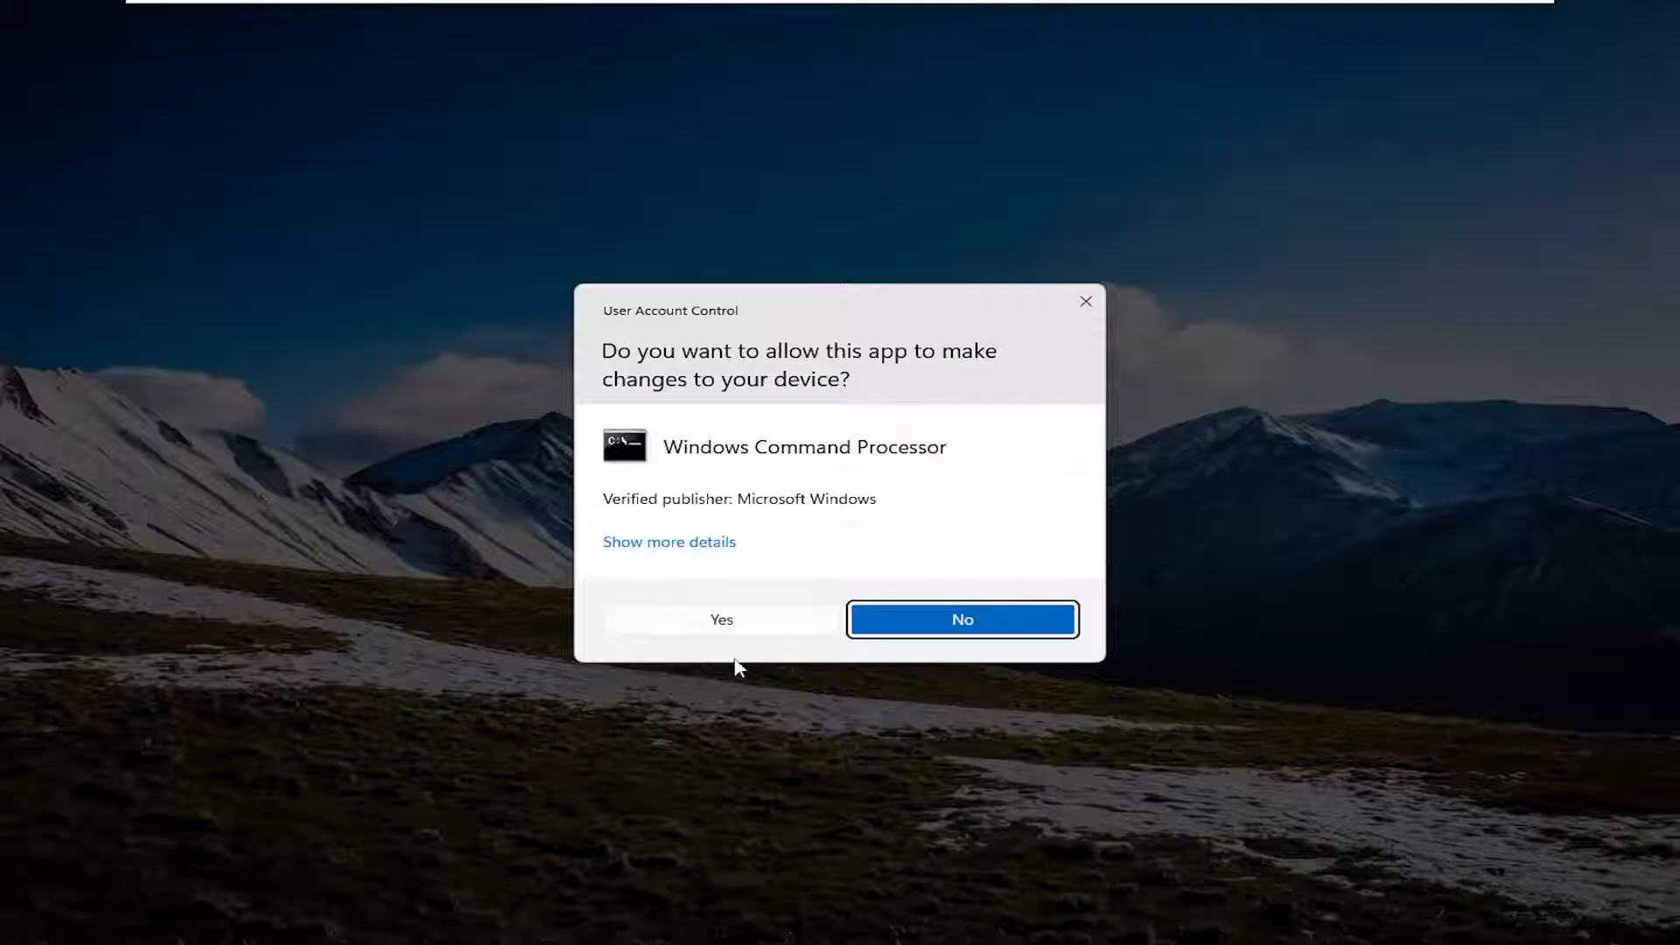
left_click(719, 619)
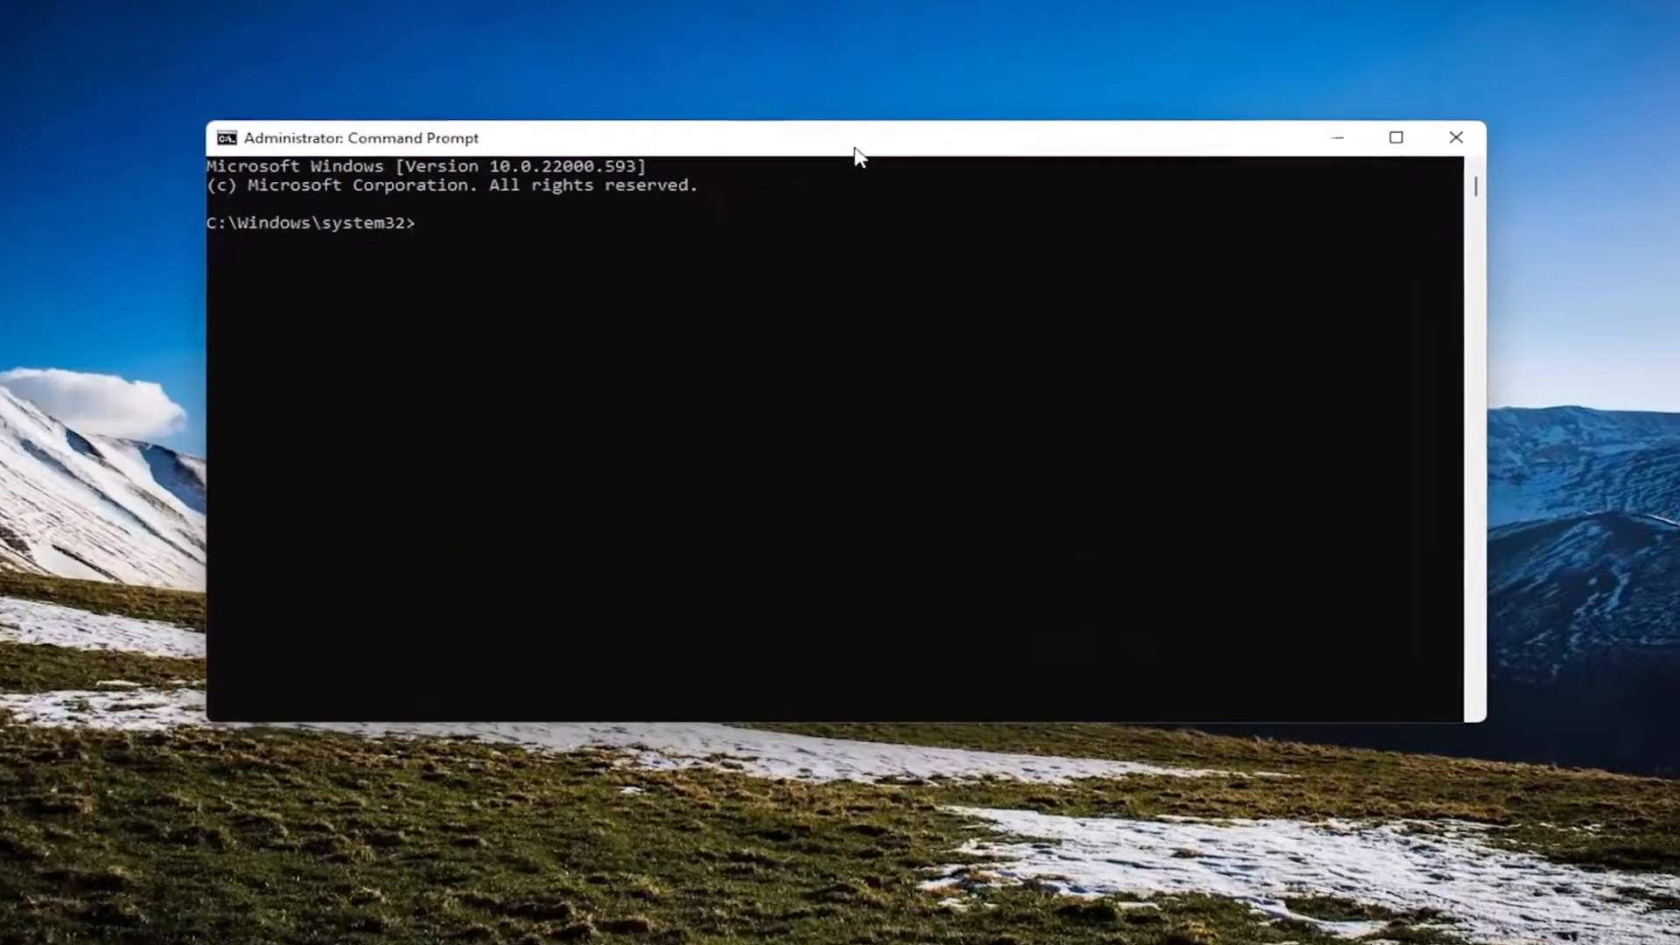
Run sfc /scannow to verify and repair corrupt system files
type("s")
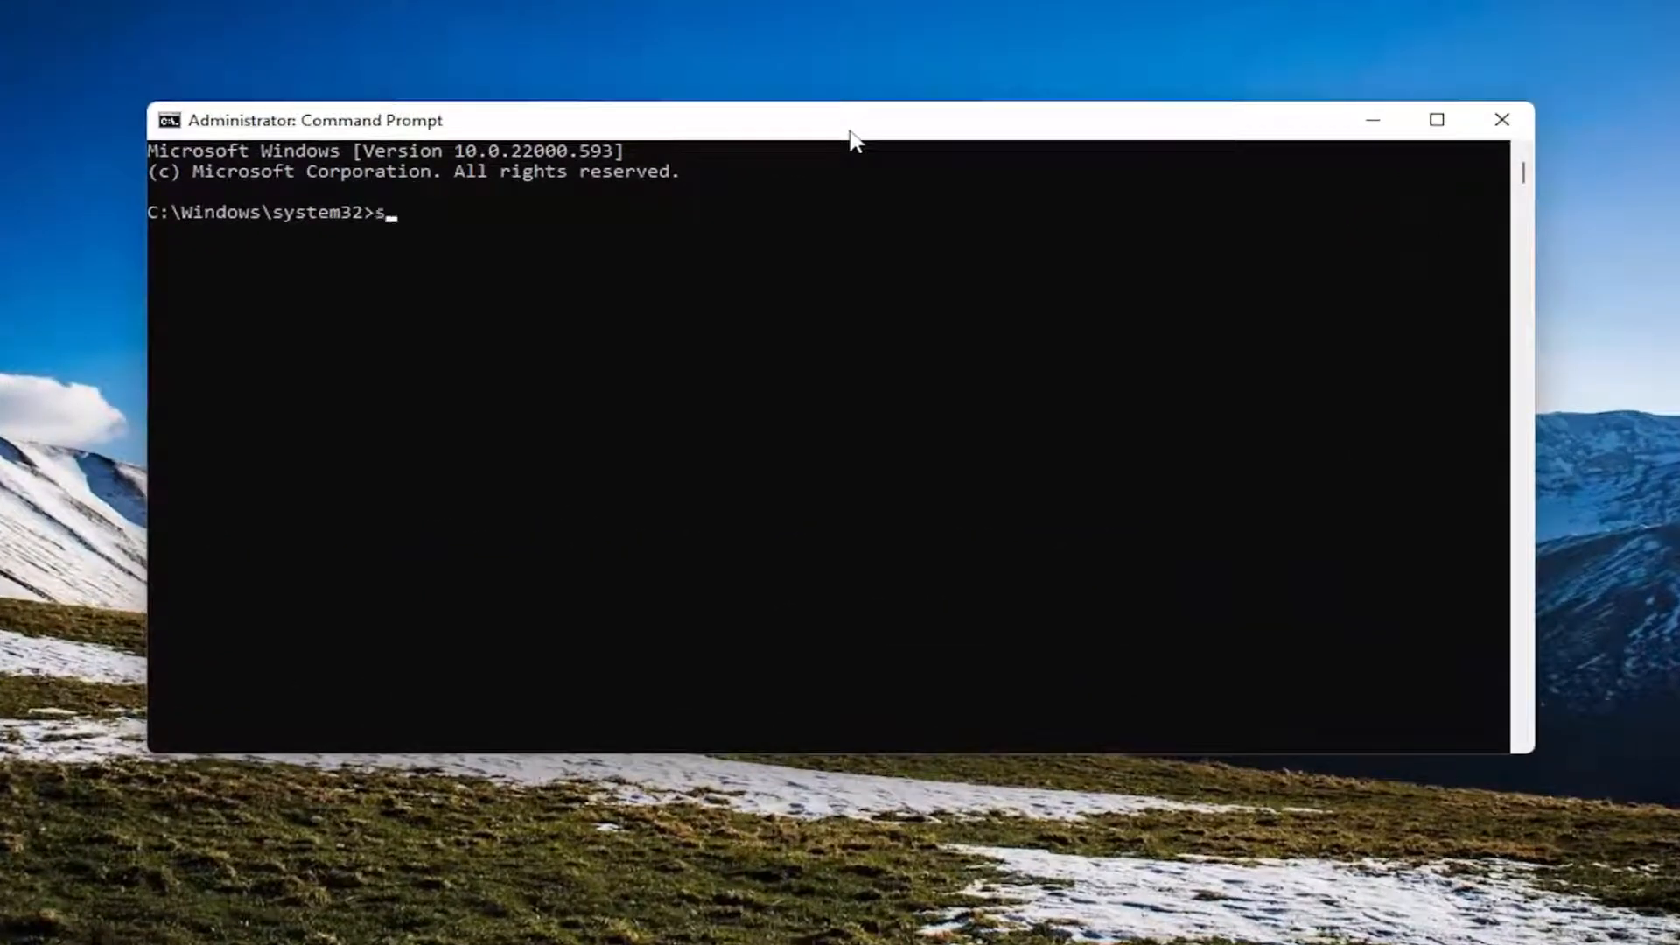
type("fc /sc")
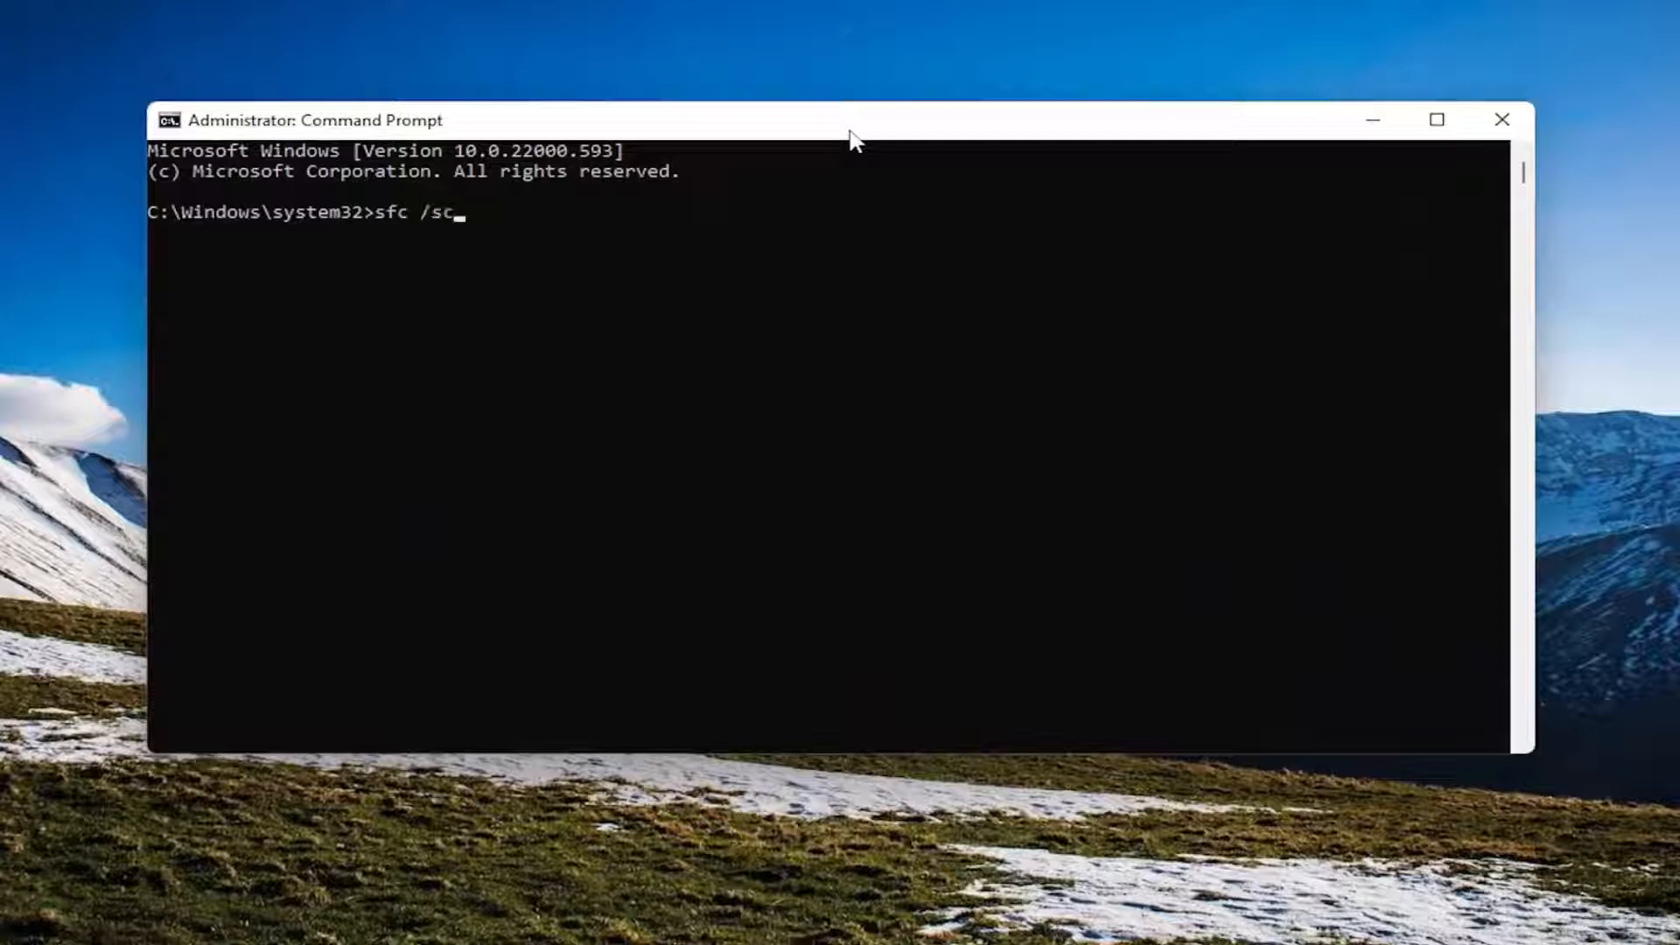
type("annow")
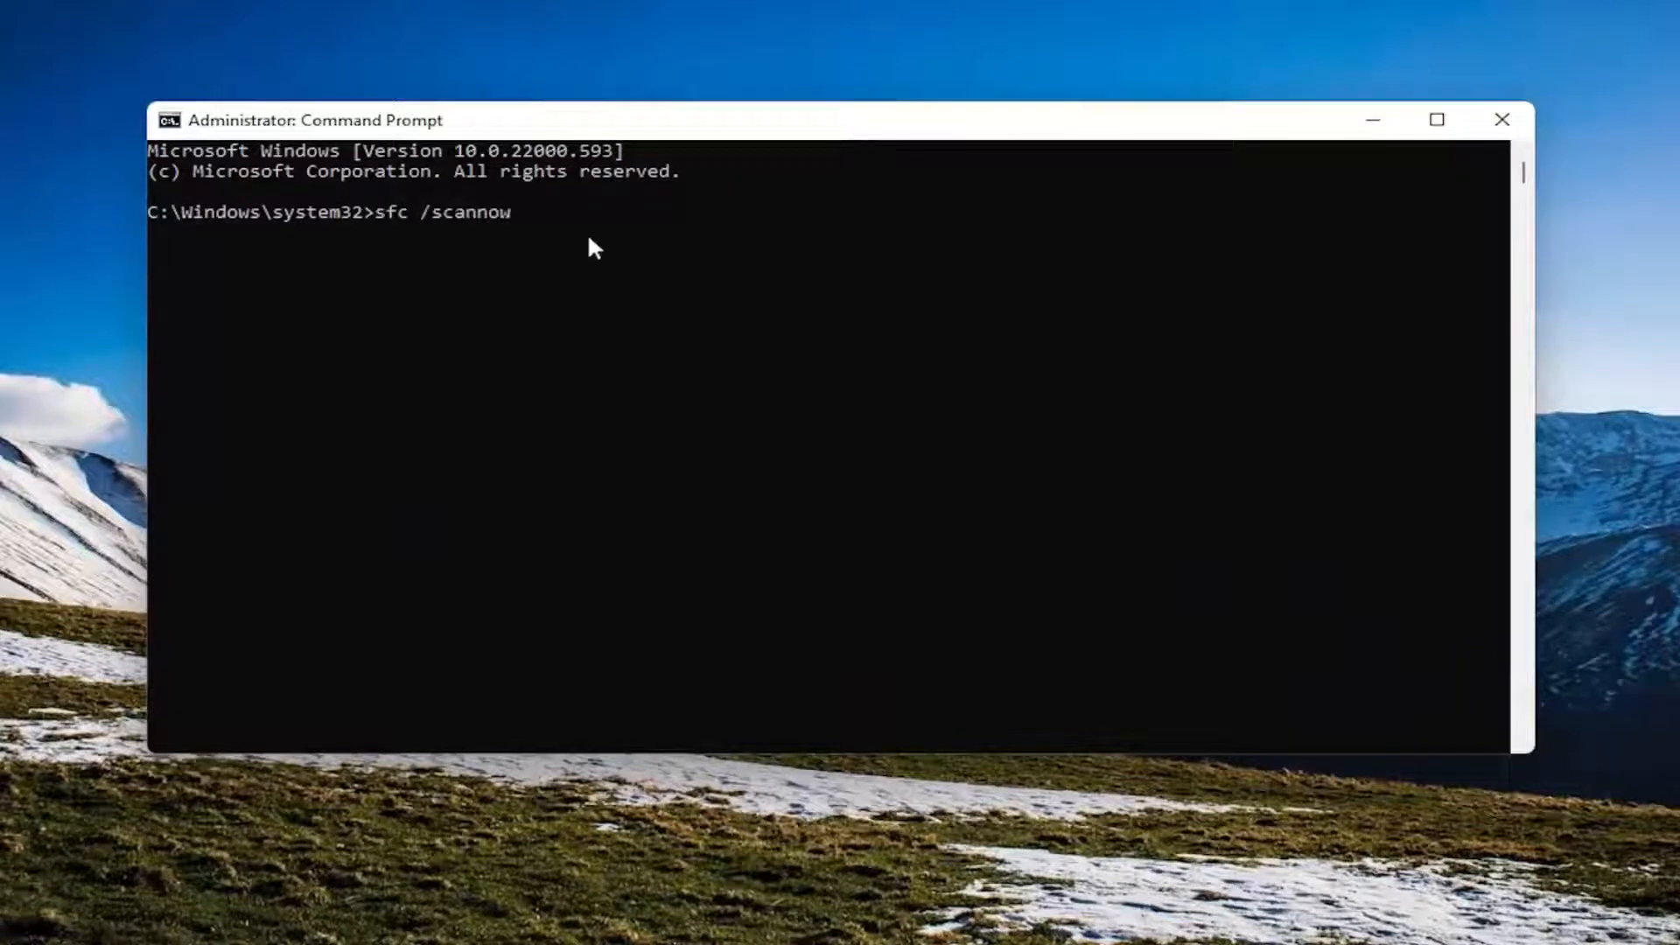
mouse_move(450, 266)
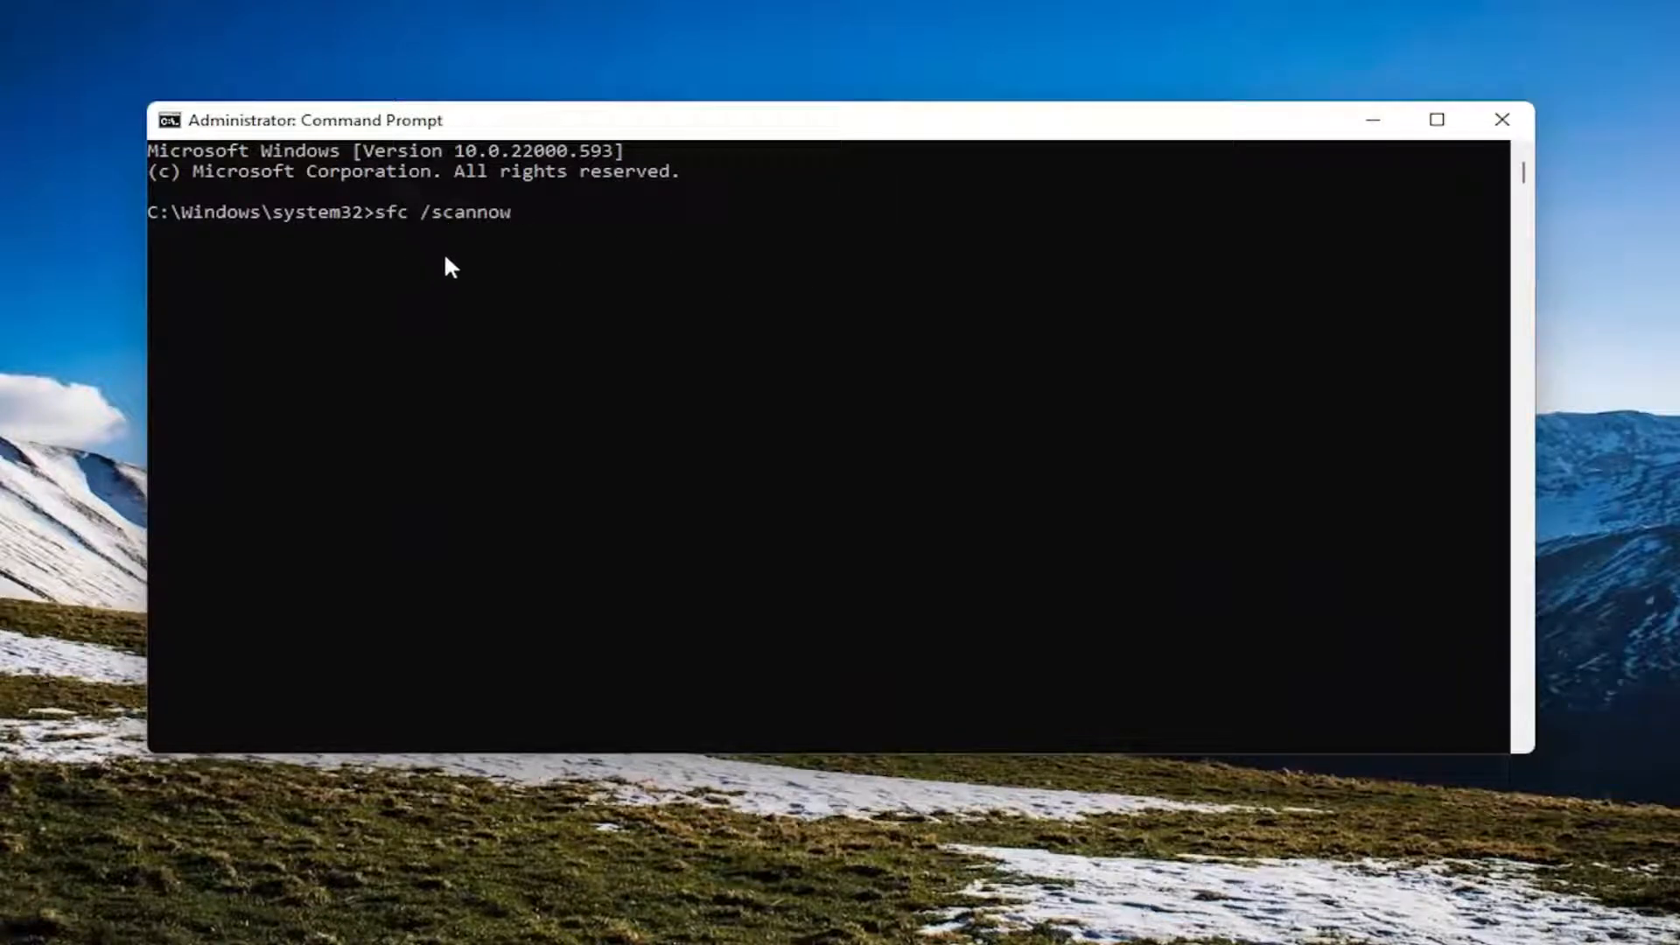
key("Return")
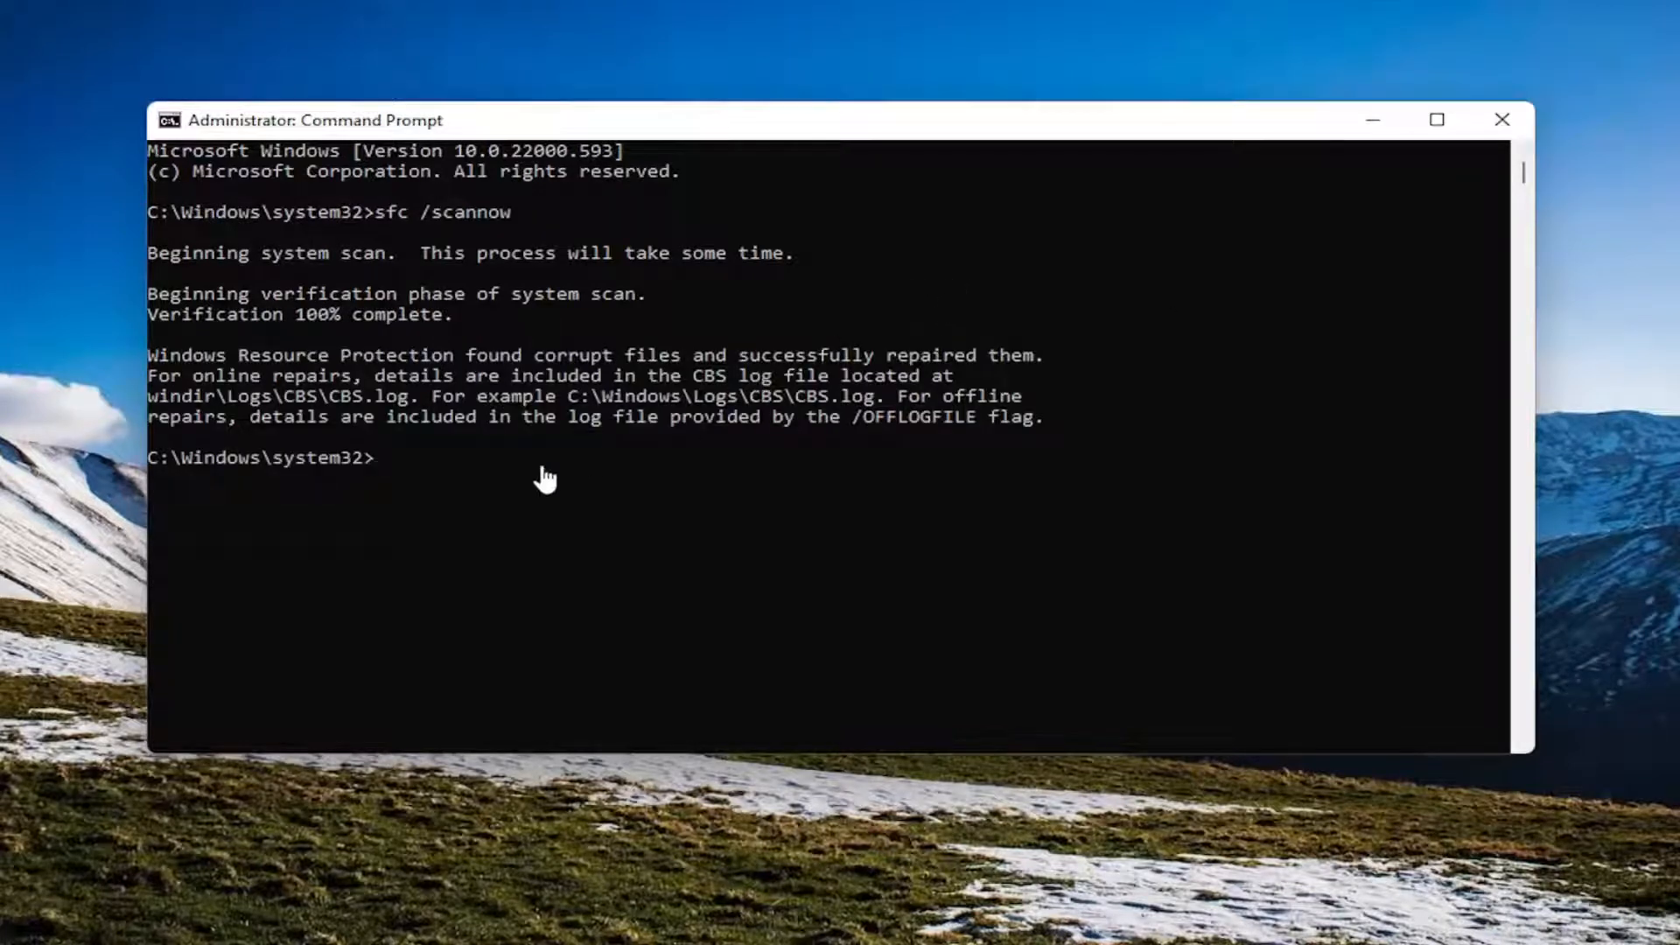
mouse_move(731, 374)
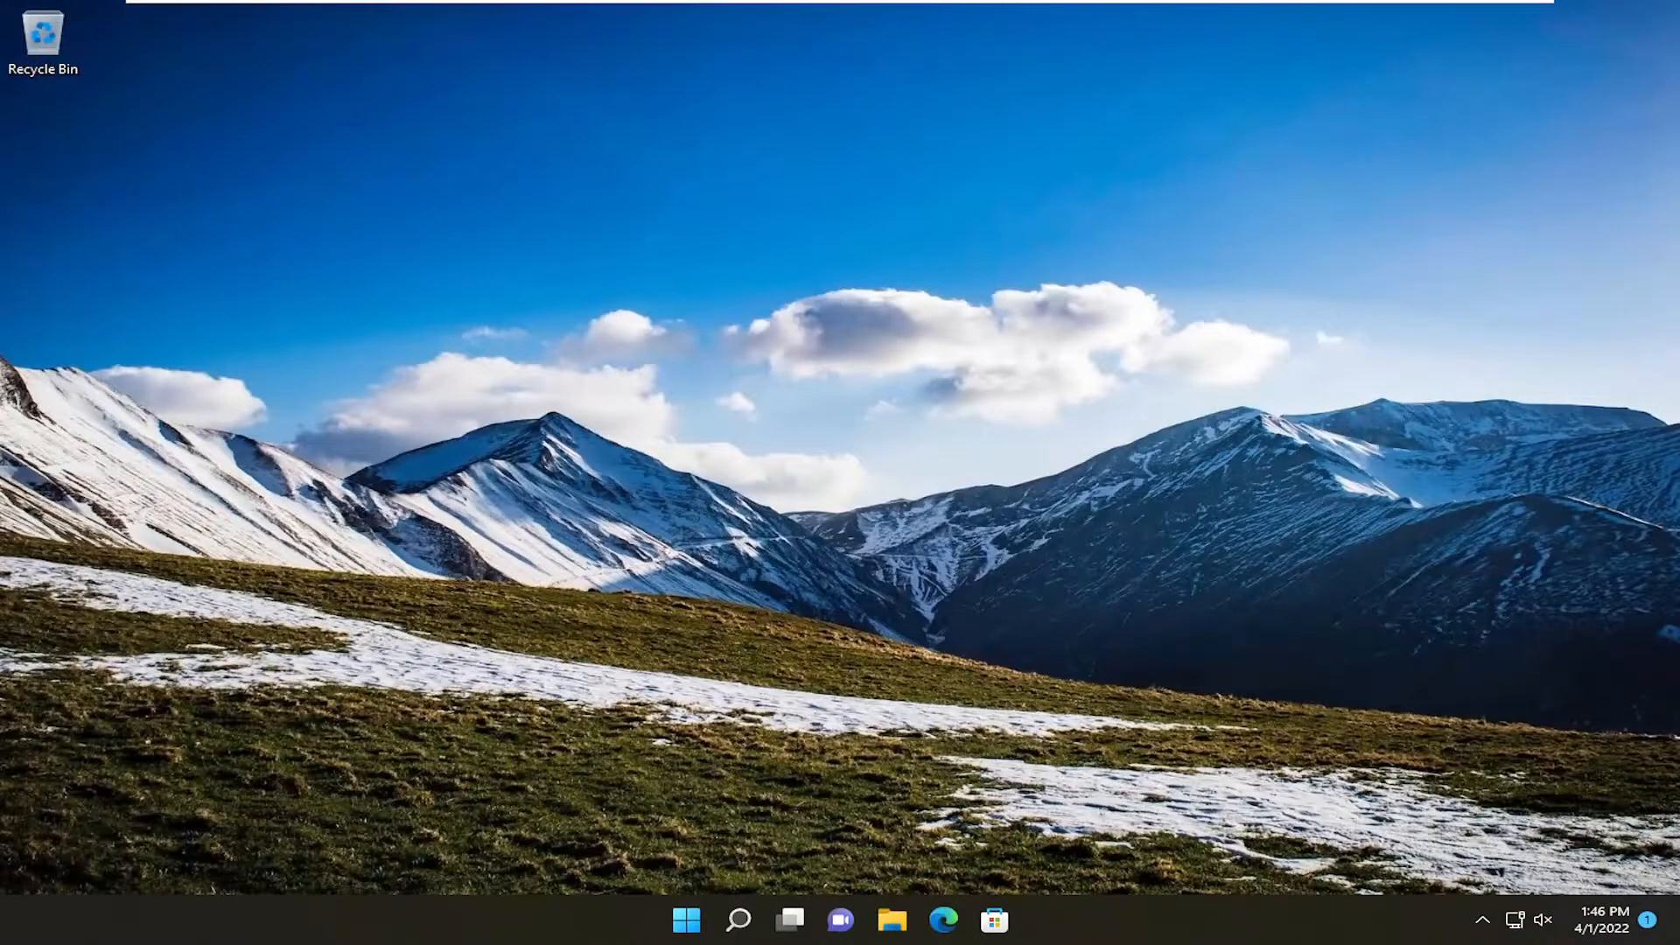
mouse_move(1389, 541)
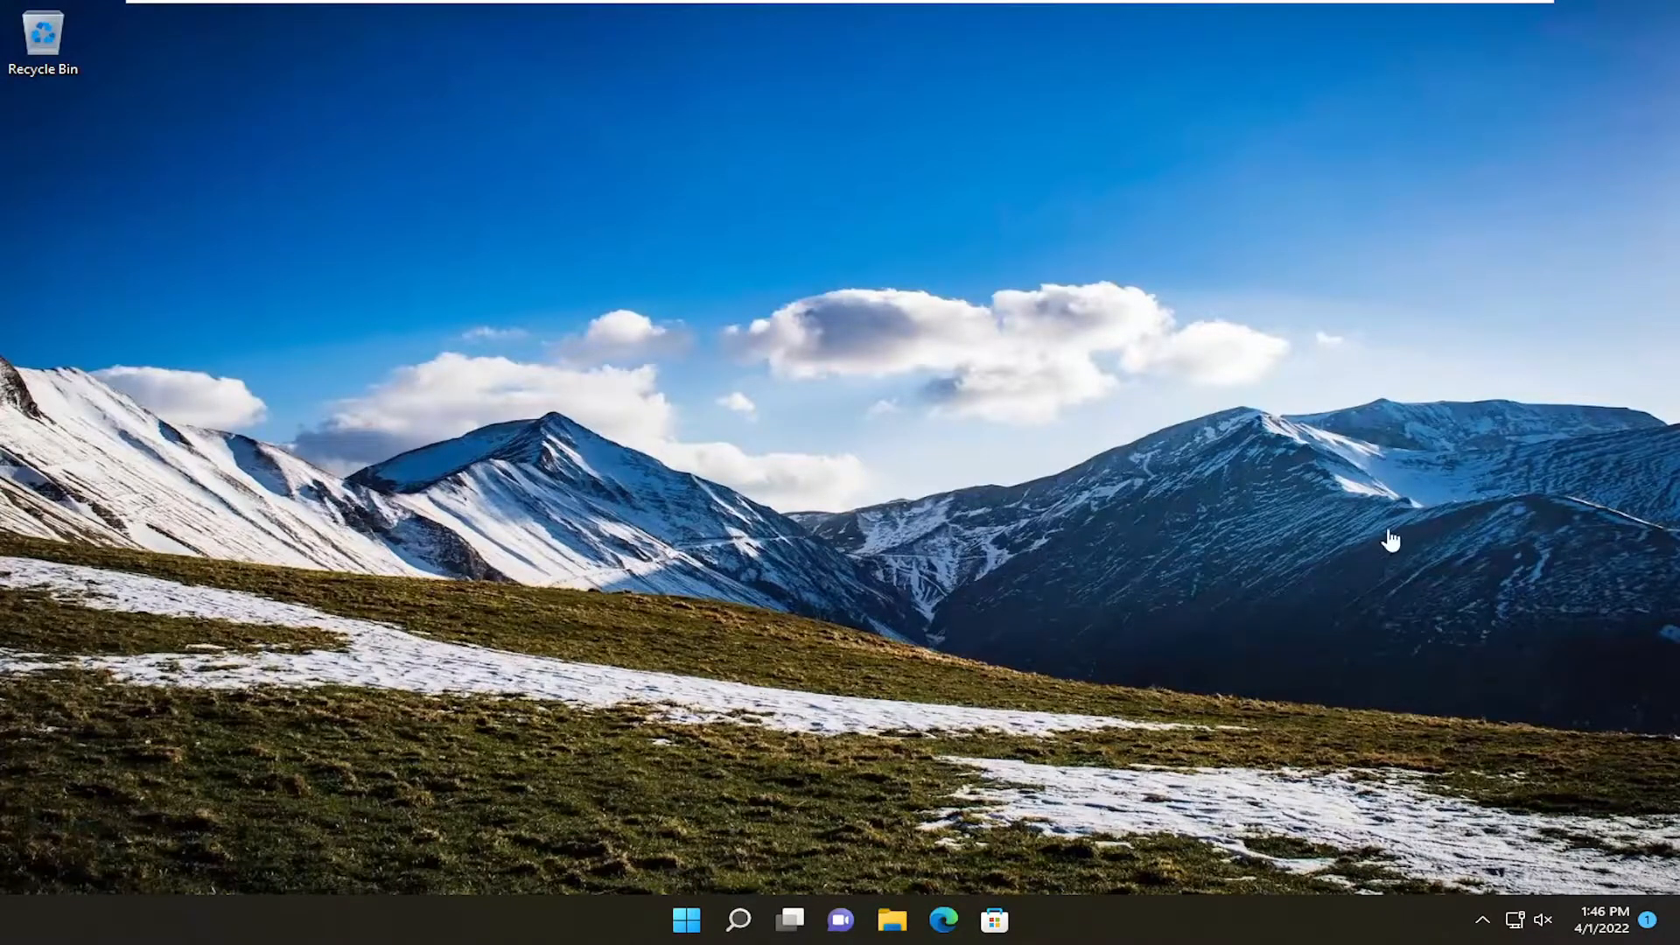
mouse_move(617, 347)
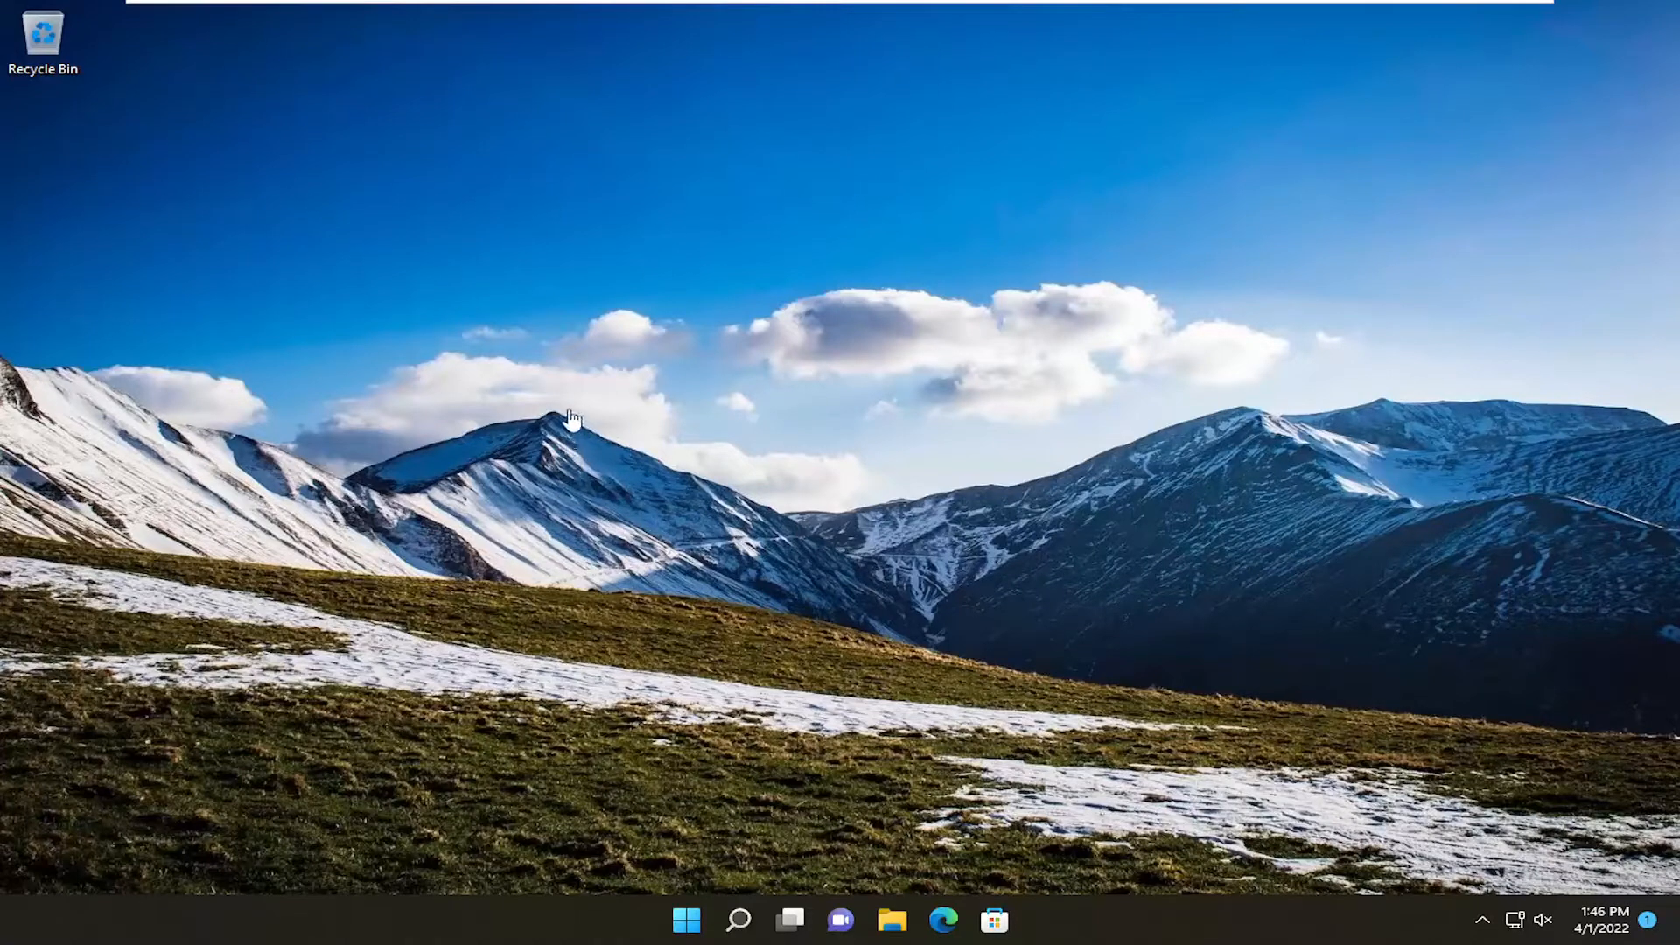
mouse_move(618, 422)
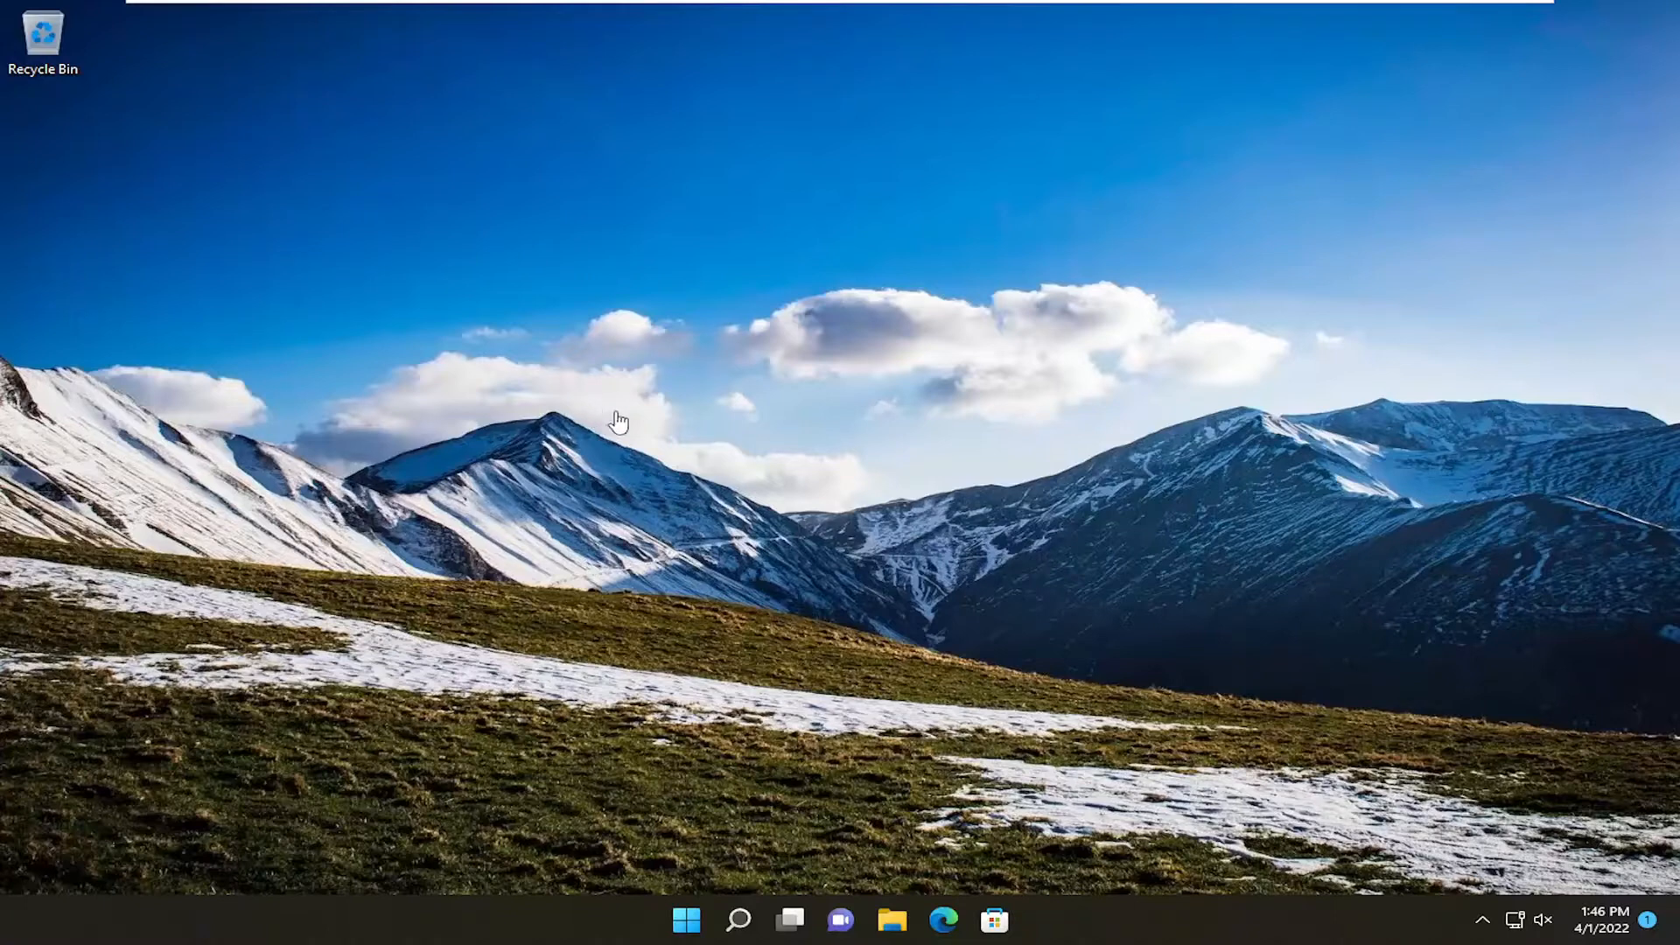